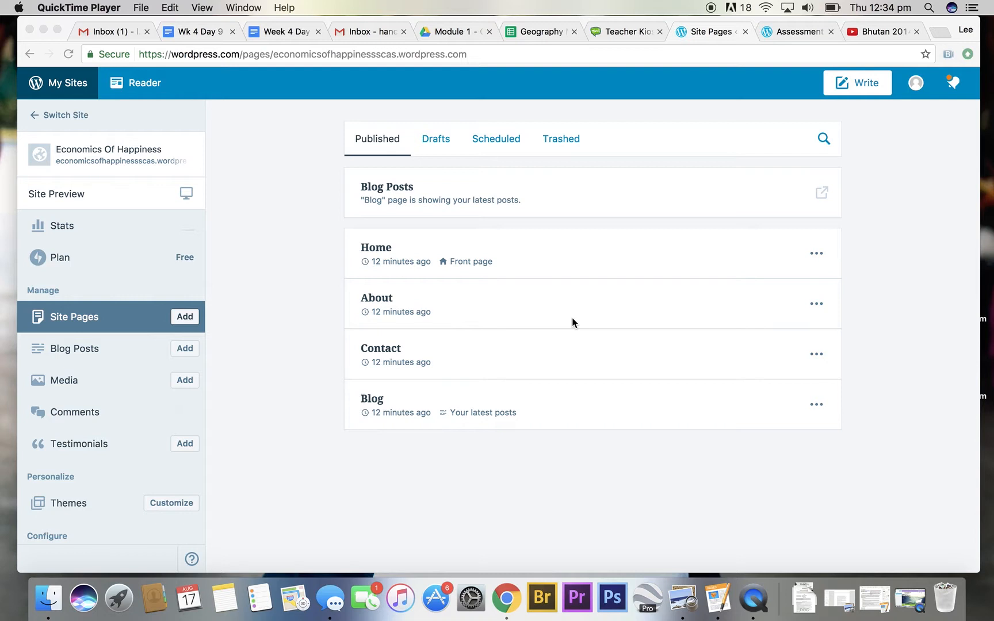
pyautogui.moveTo(212, 333)
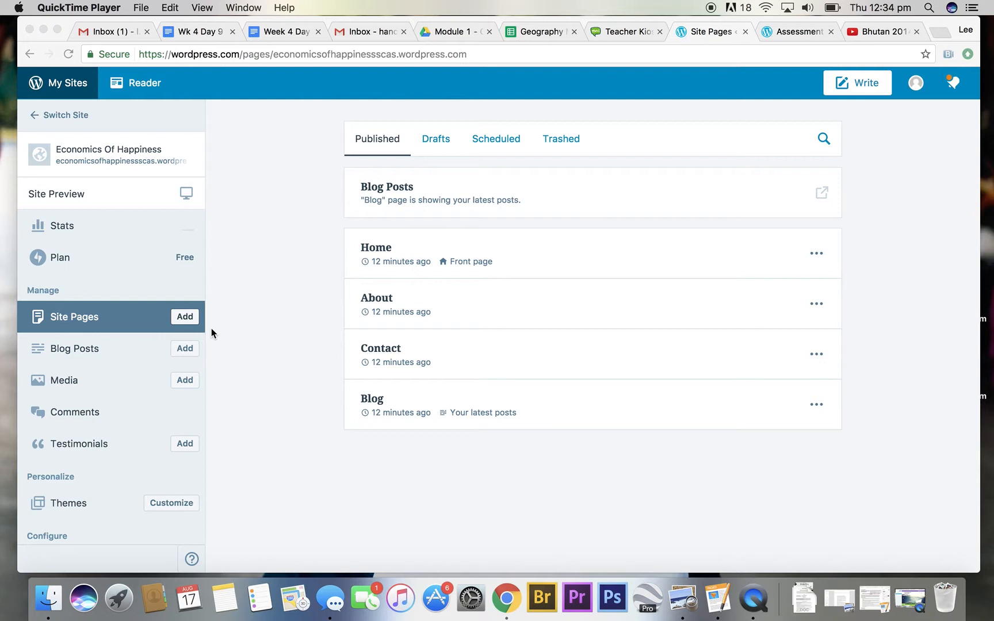
pyautogui.moveTo(373, 398)
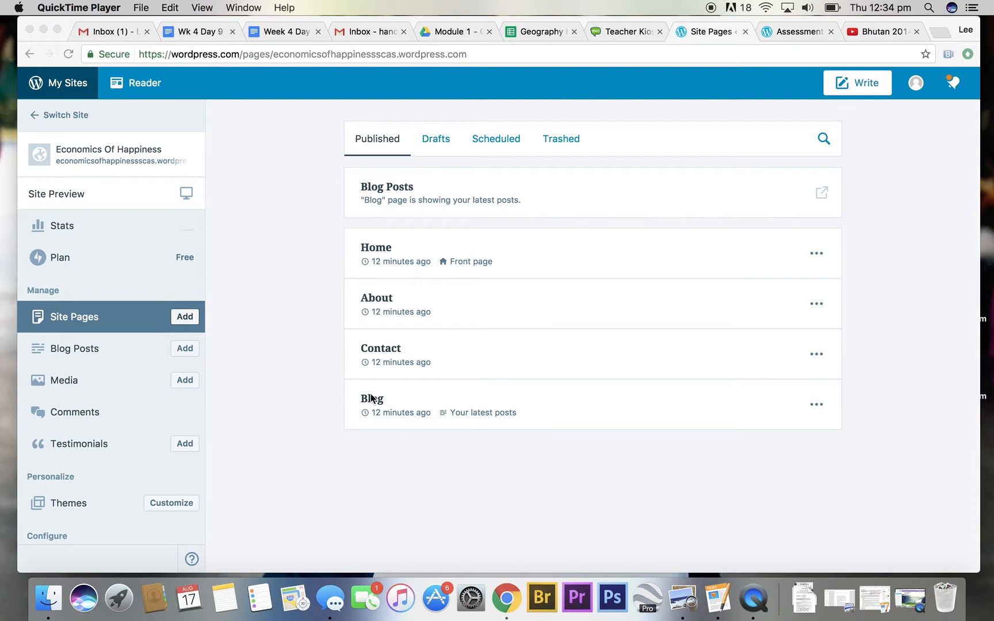
pyautogui.moveTo(451, 280)
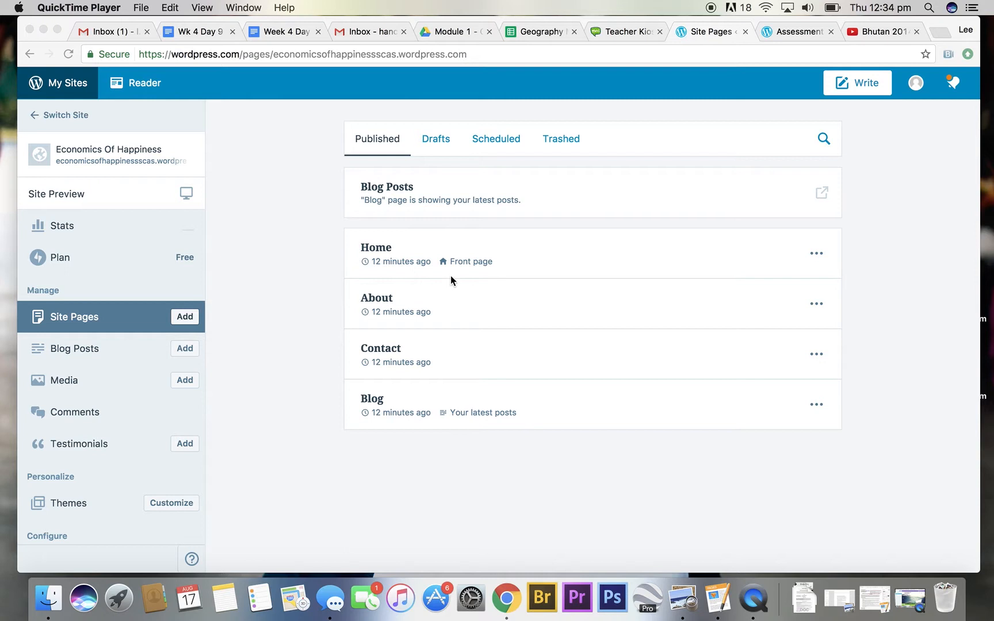
pyautogui.moveTo(425, 311)
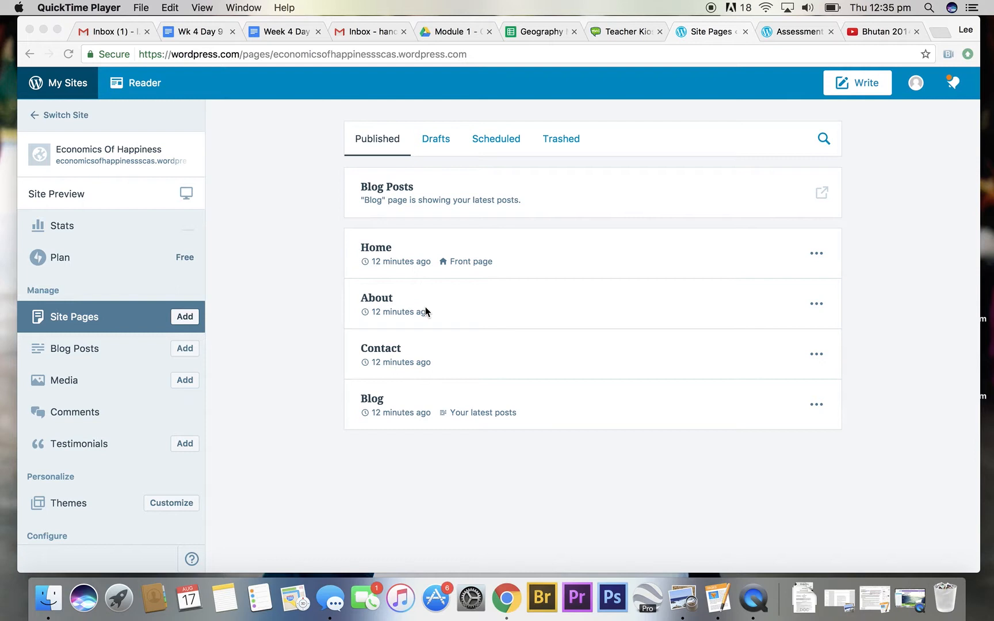
pyautogui.moveTo(398, 300)
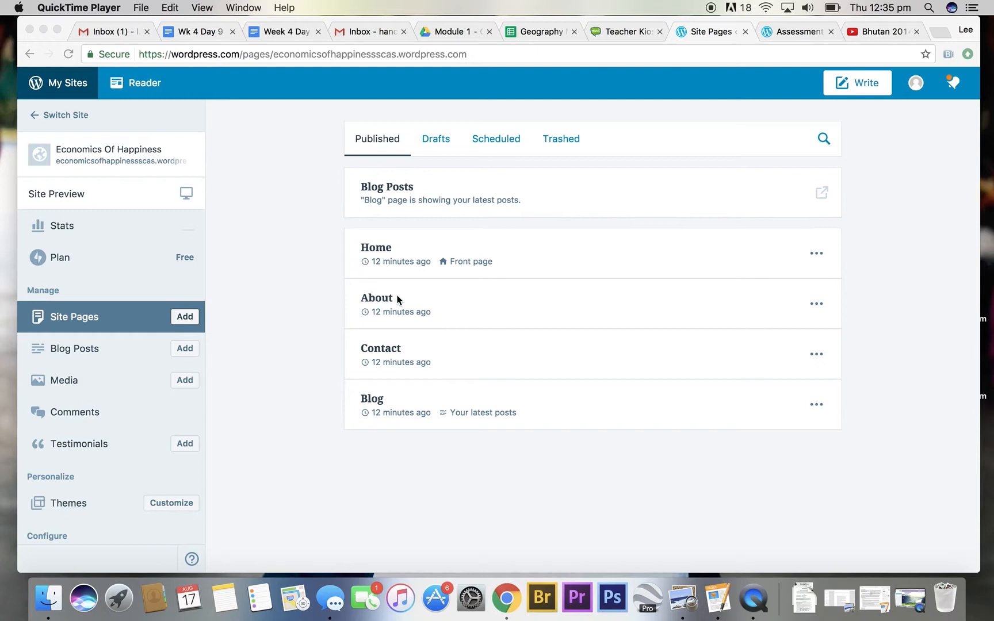
pyautogui.moveTo(376, 298)
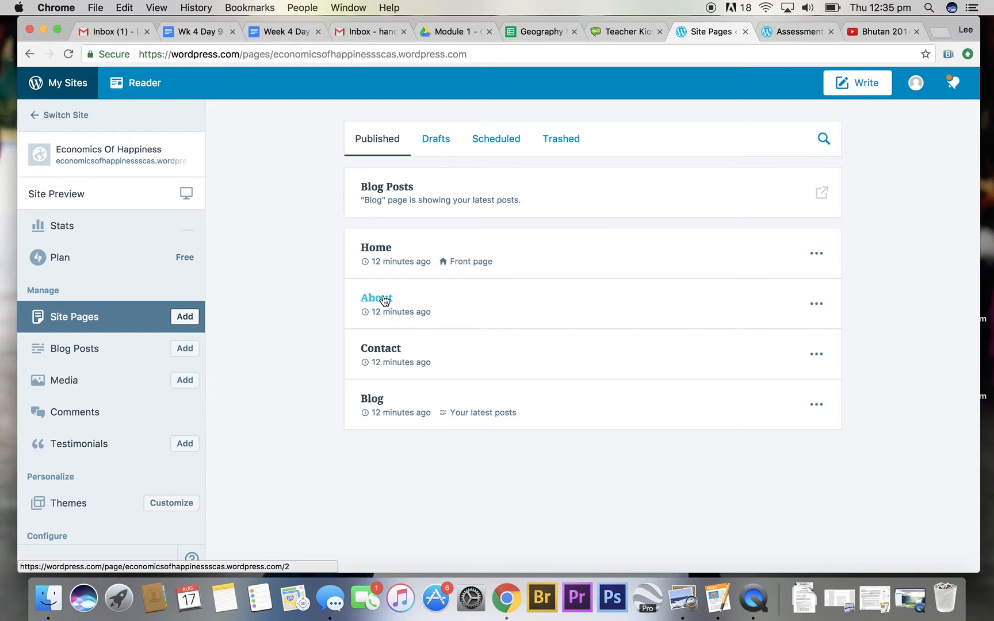
# Open the About page, retitle it 'Development Indicators' and replace its example text
pyautogui.click(377, 298)
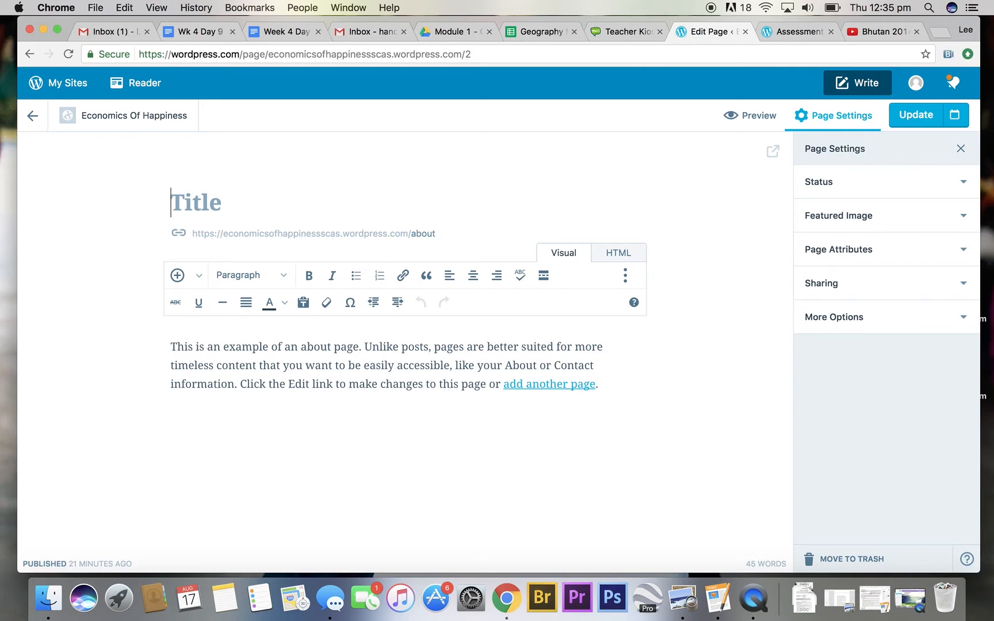
pyautogui.write('Development')
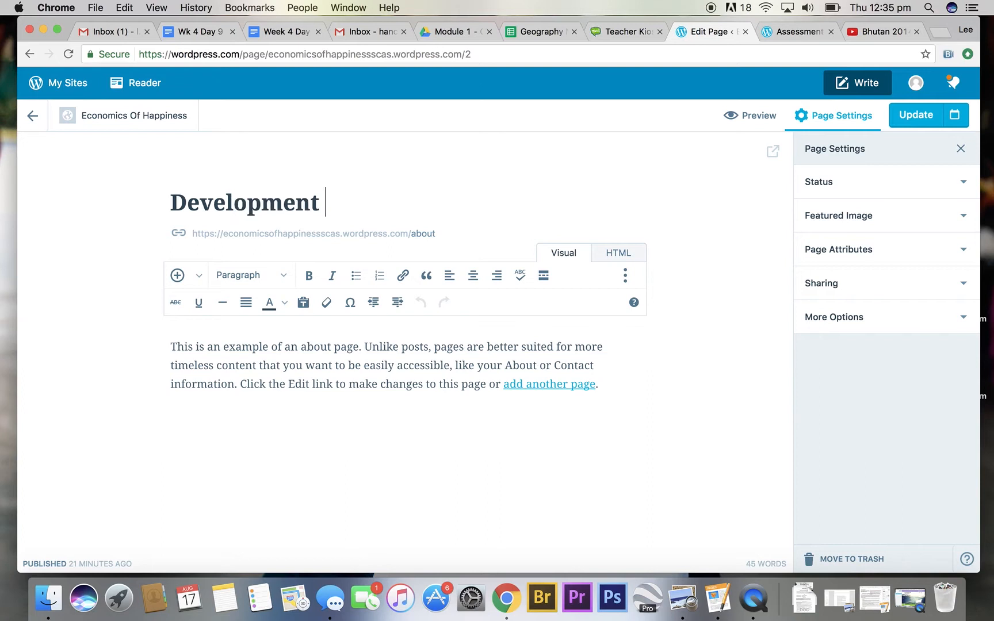
pyautogui.write('Indicators')
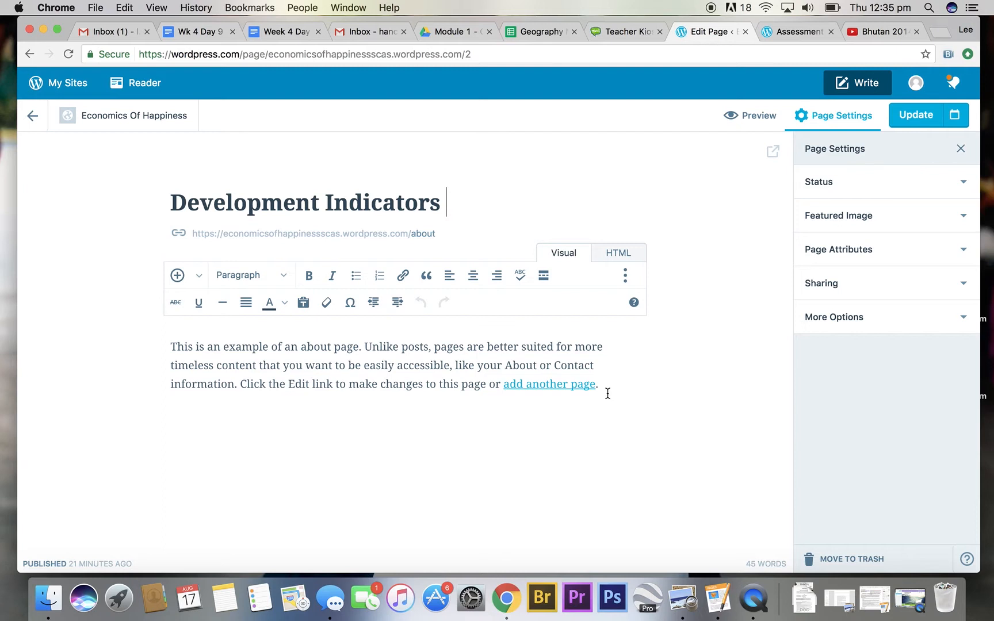
pyautogui.write('Text...')
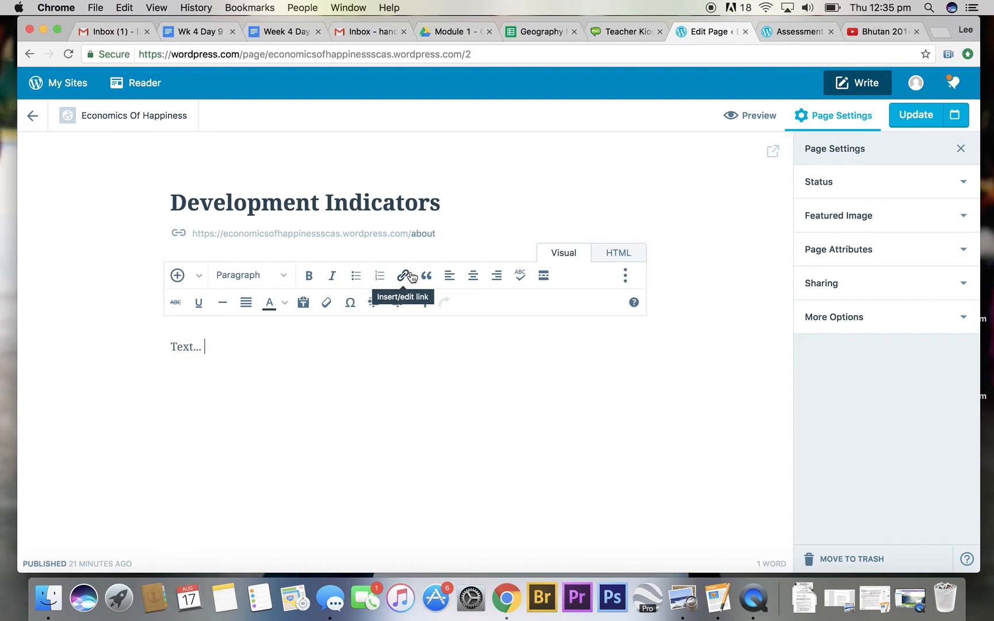
pyautogui.moveTo(177, 275)
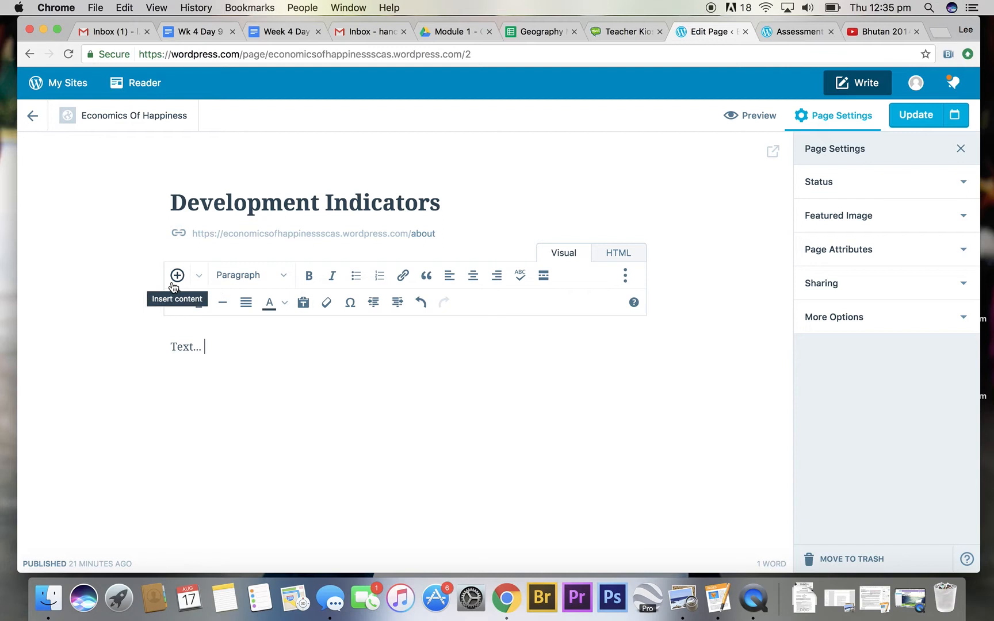
# Upload the Google Earth map screenshot from the Desktop into the media library
pyautogui.click(176, 275)
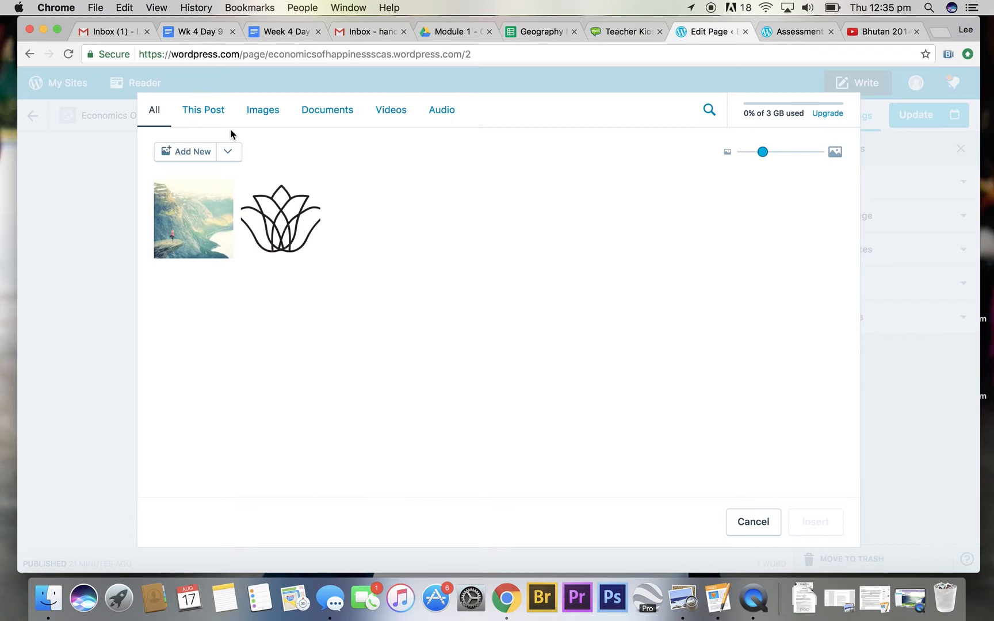
pyautogui.moveTo(363, 209)
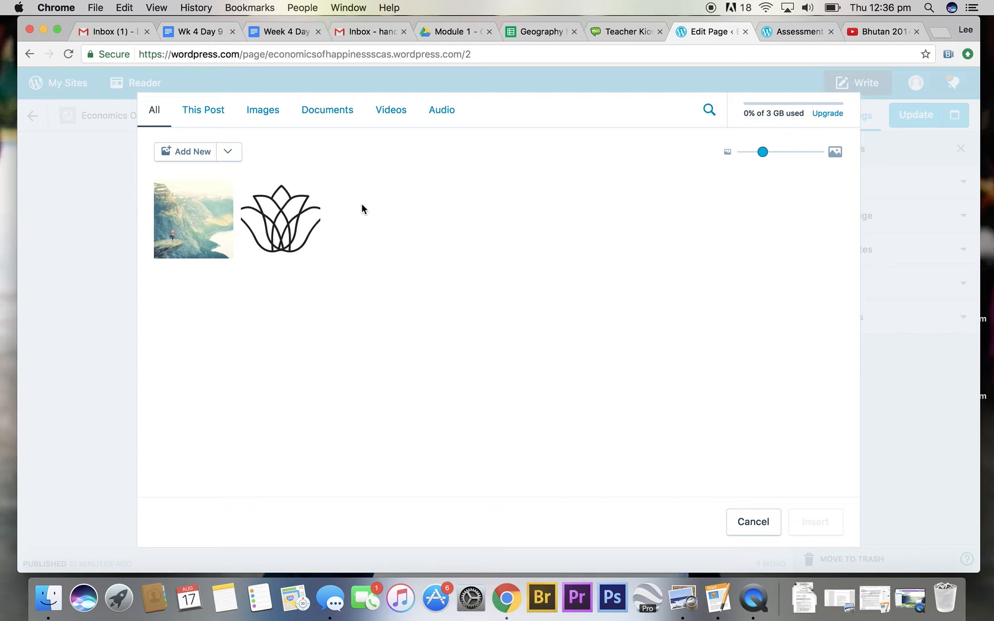
pyautogui.moveTo(341, 206)
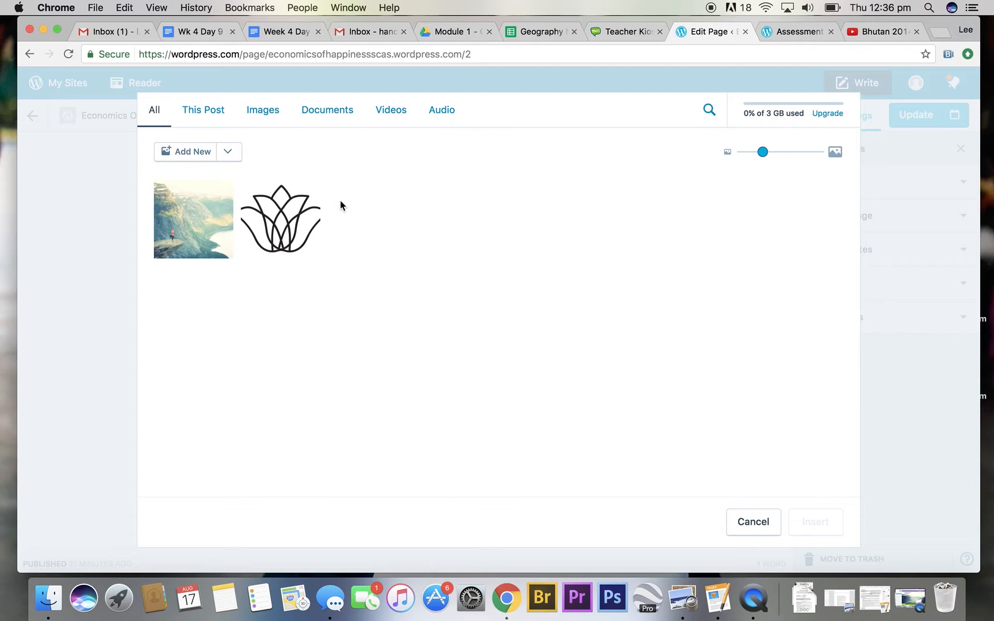
pyautogui.moveTo(194, 151)
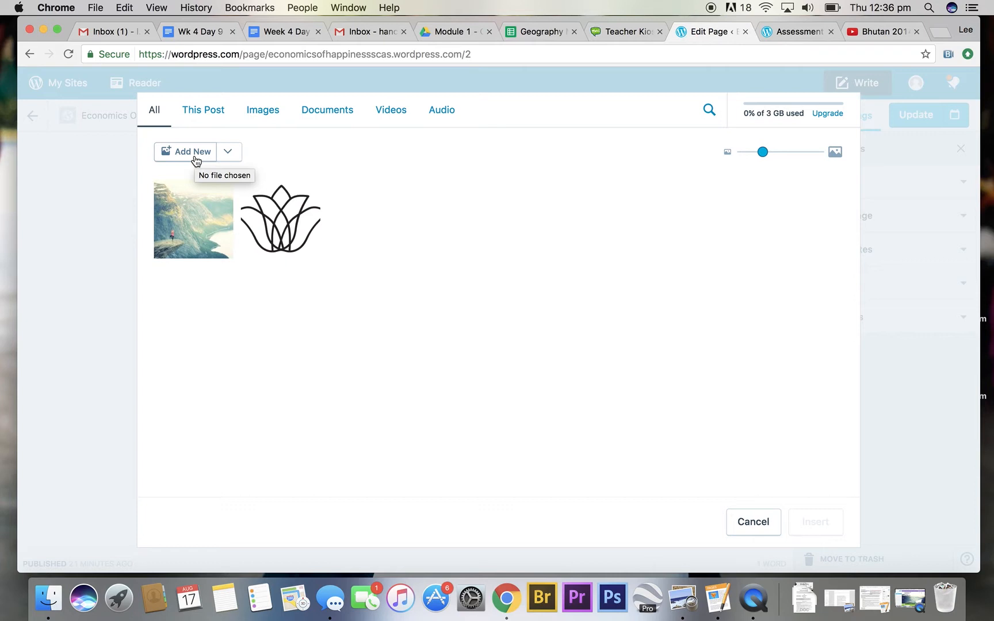
pyautogui.click(227, 152)
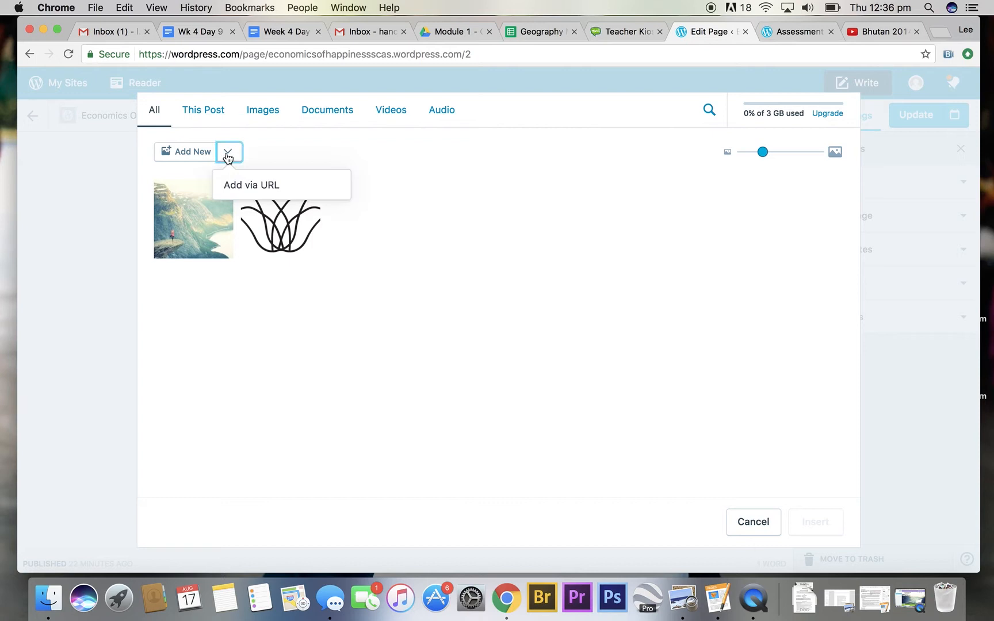
pyautogui.click(192, 151)
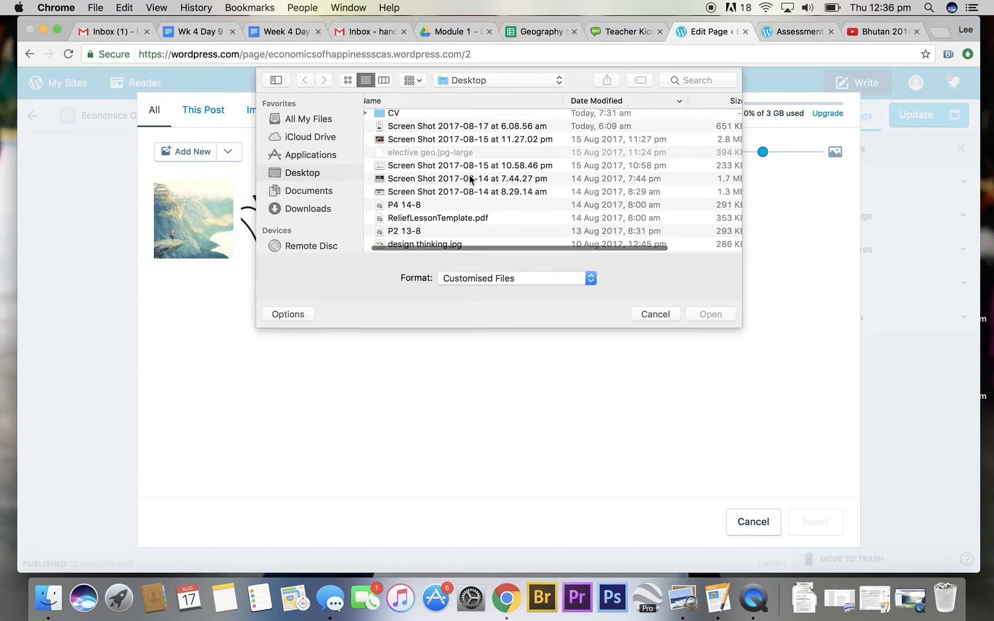
pyautogui.click(654, 314)
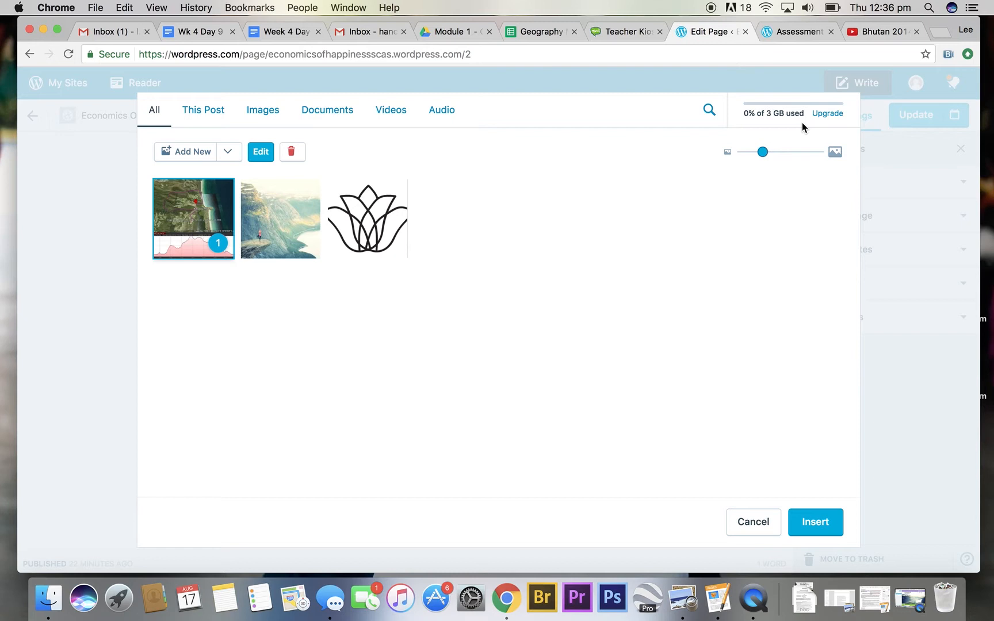
pyautogui.moveTo(218, 219)
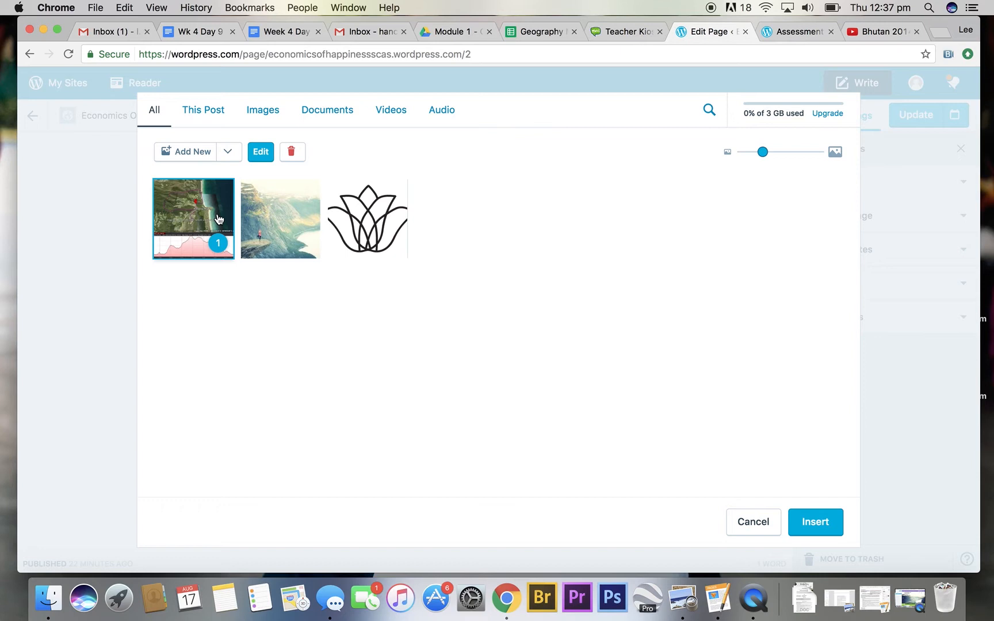
# Insert the map image, add 'Please complete this worksheet' below it and select 'worksheet'
pyautogui.click(814, 522)
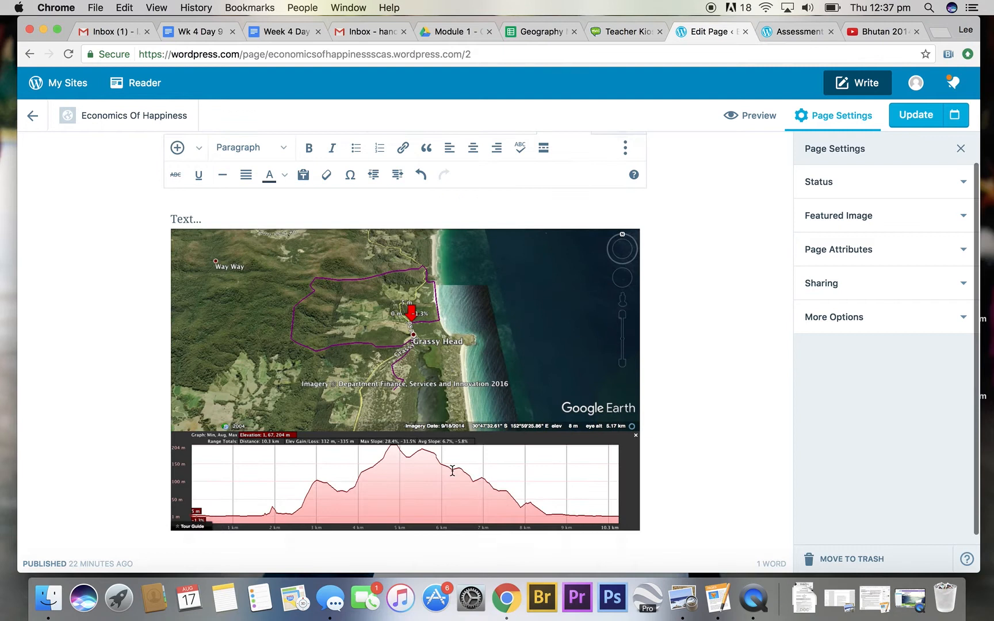
pyautogui.scroll(-3)
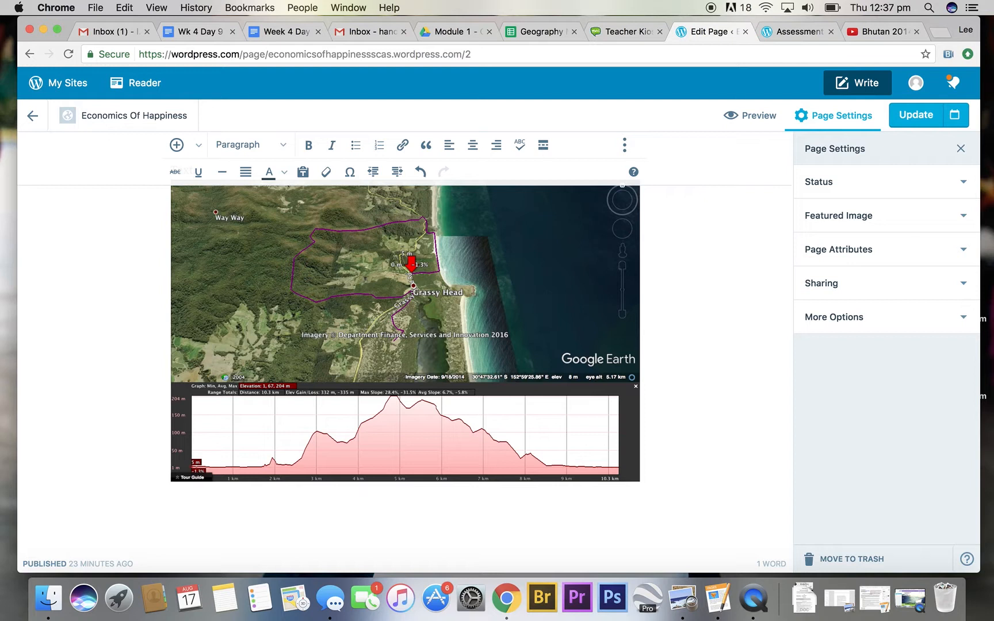
pyautogui.write('Please complete this worksheet')
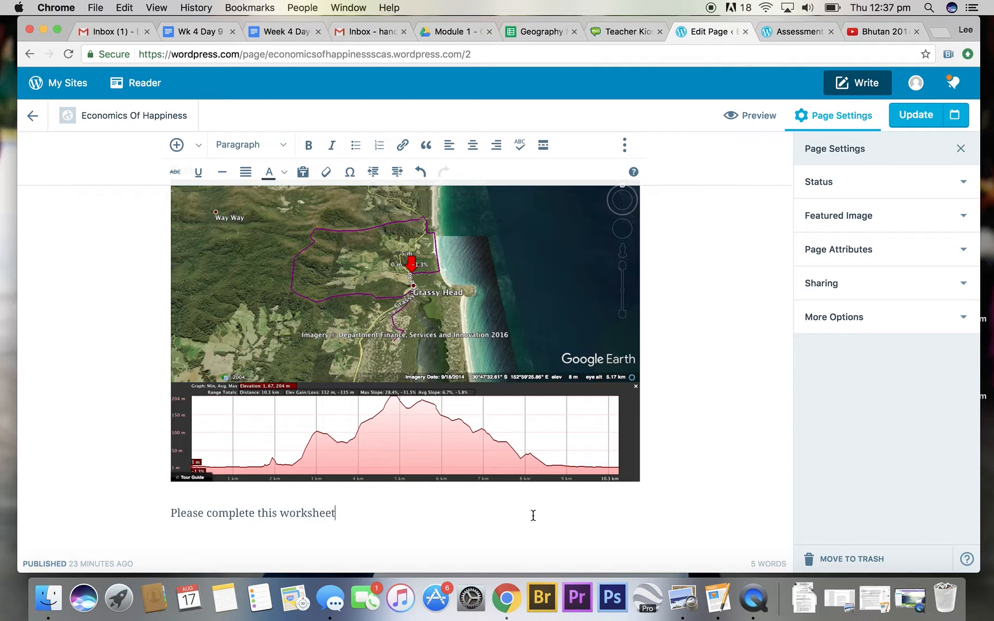
pyautogui.doubleClick(307, 513)
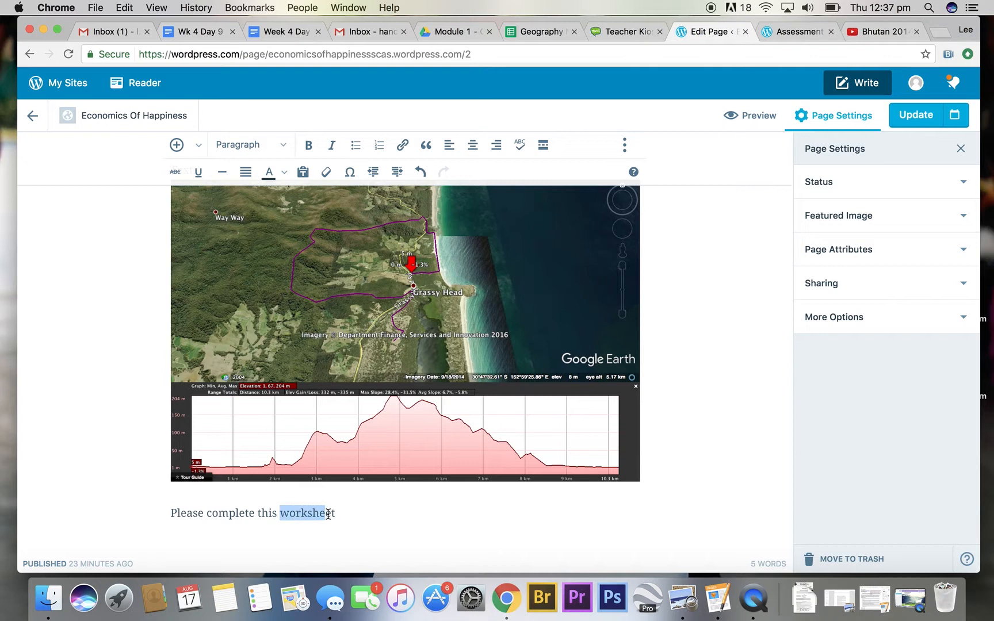
# Start a link on 'worksheet' and switch to the Module 1 Google Drive folder
pyautogui.click(403, 145)
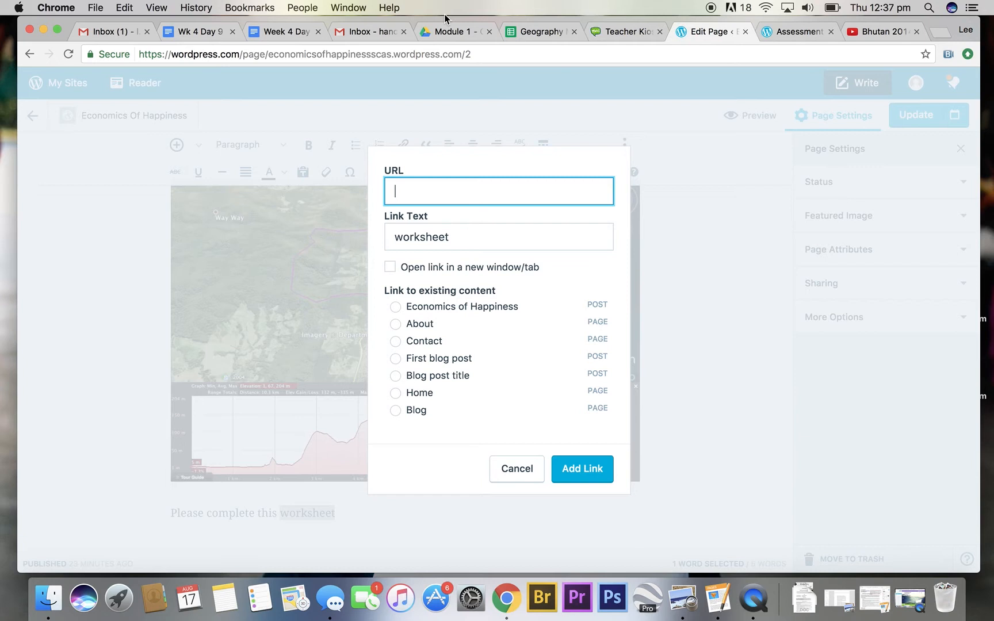
pyautogui.moveTo(453, 31)
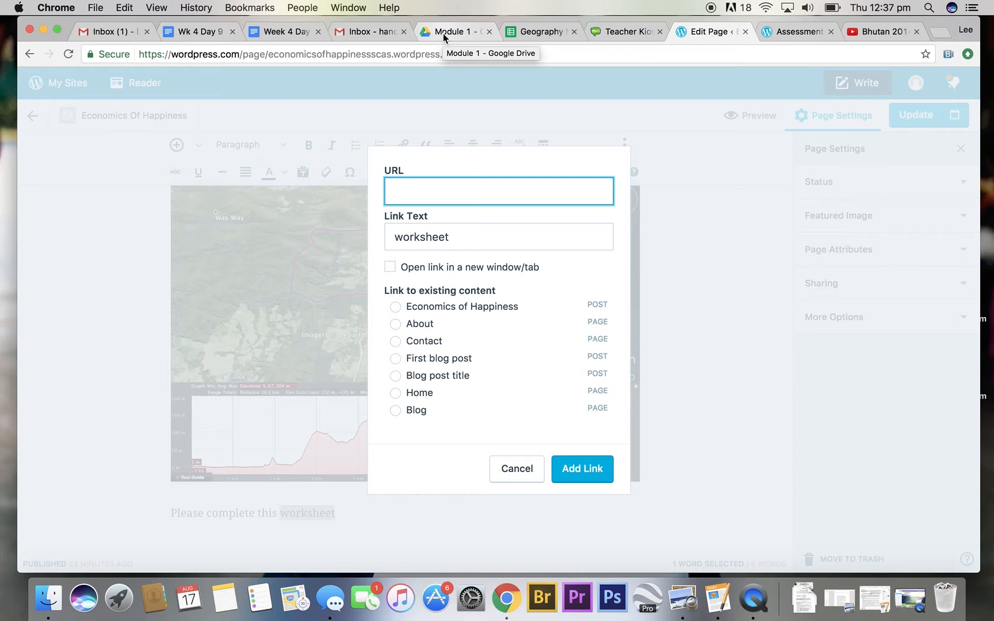
pyautogui.click(453, 32)
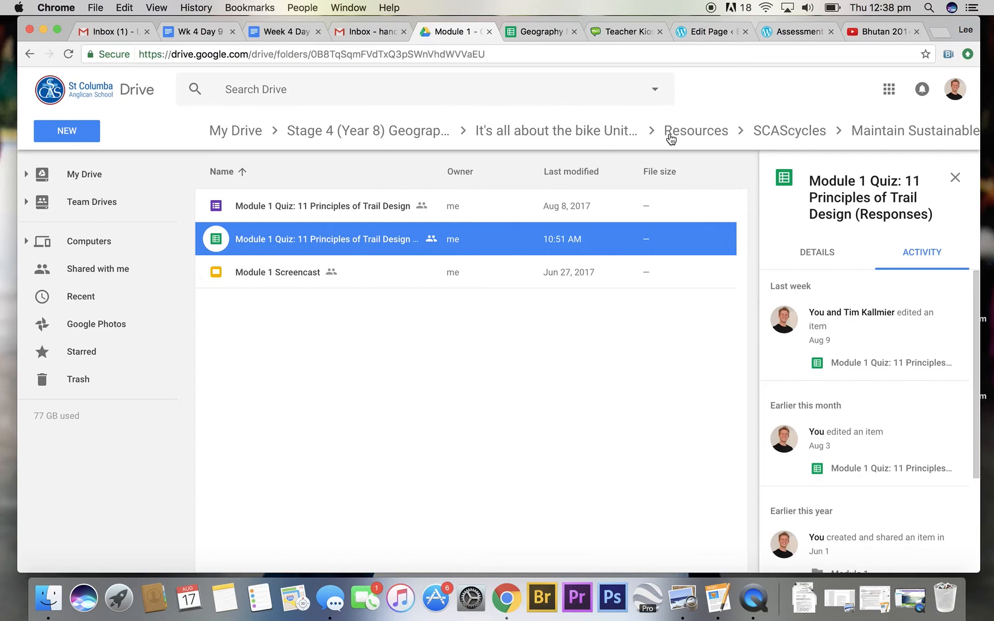
# Browse the bike unit folder and open the Relief and Gradient worksheet from Resources
pyautogui.click(555, 131)
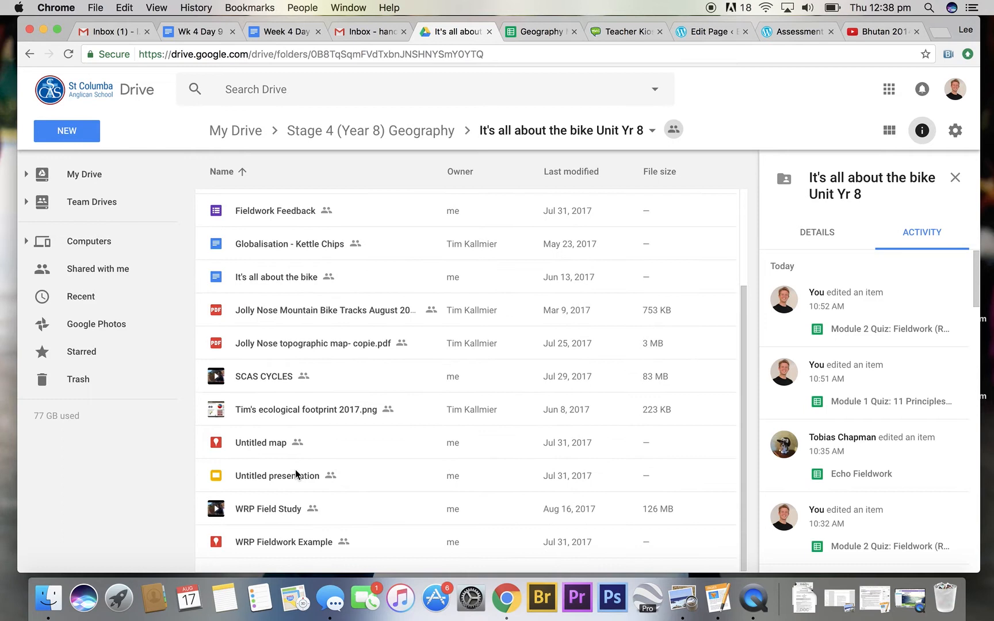
pyautogui.click(289, 358)
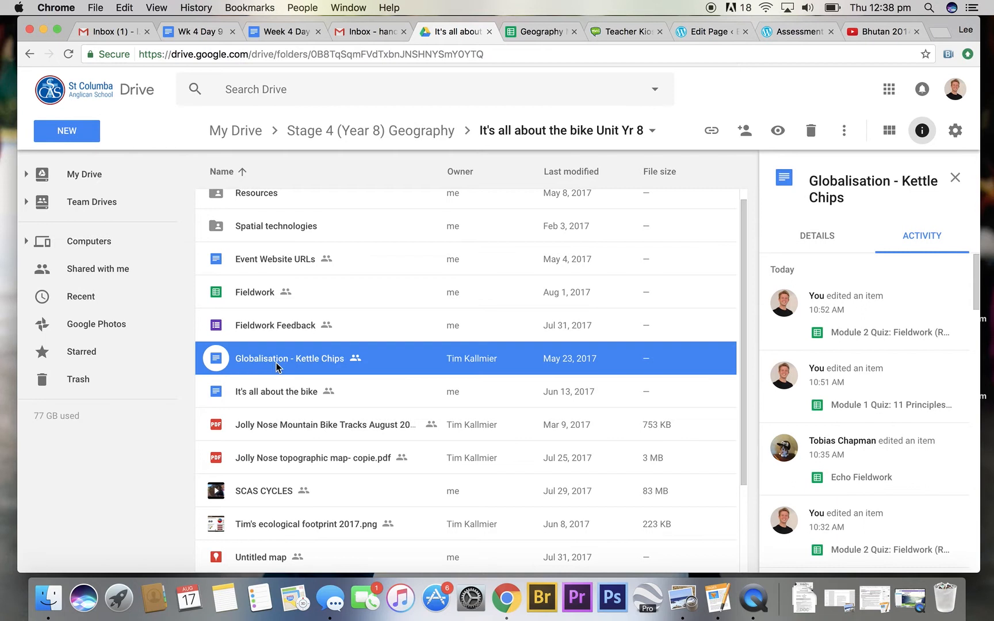
pyautogui.doubleClick(290, 359)
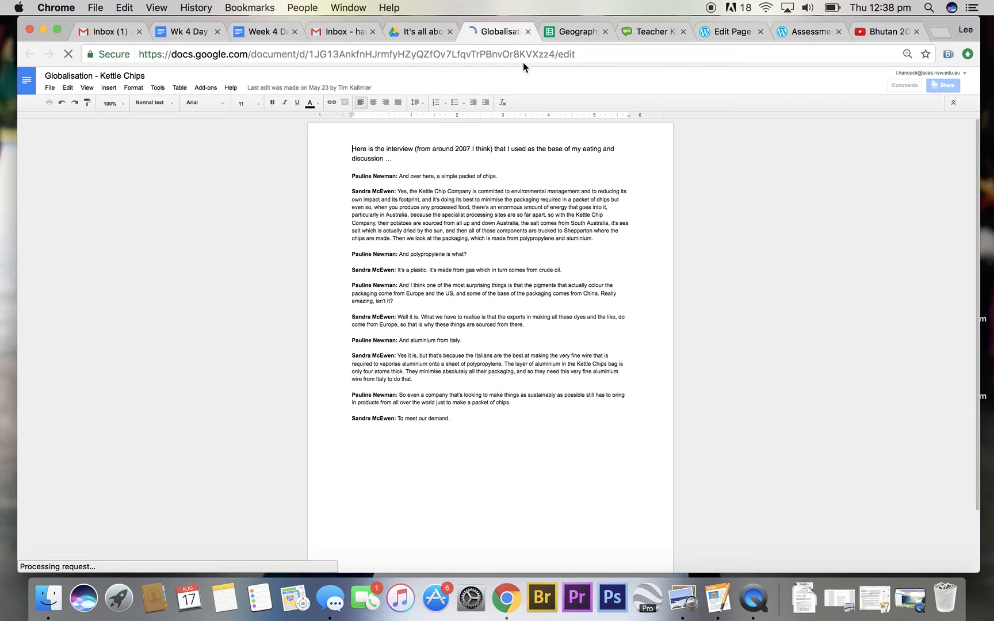
pyautogui.click(420, 31)
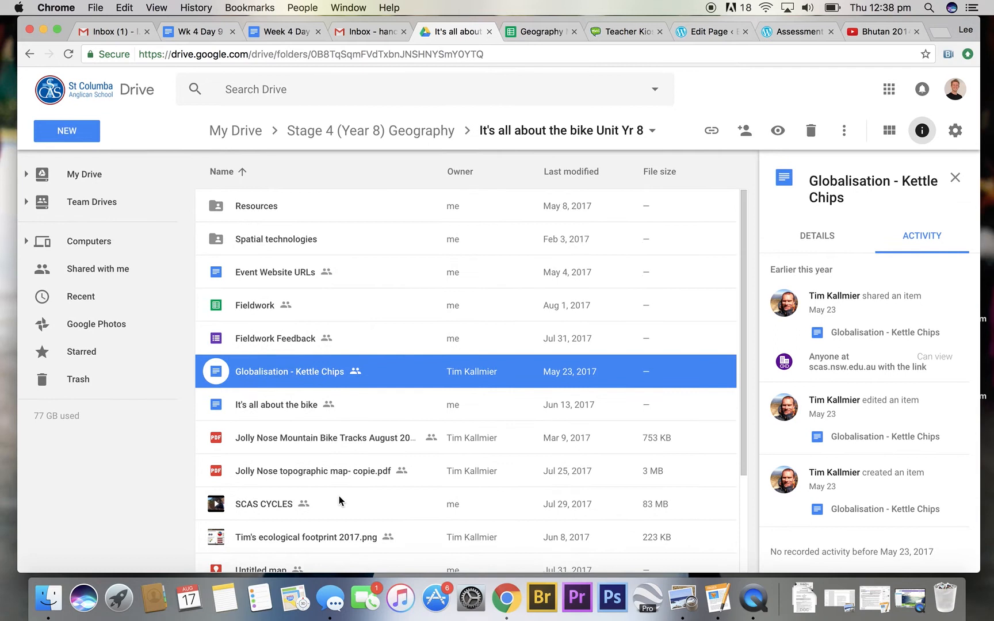
pyautogui.doubleClick(255, 205)
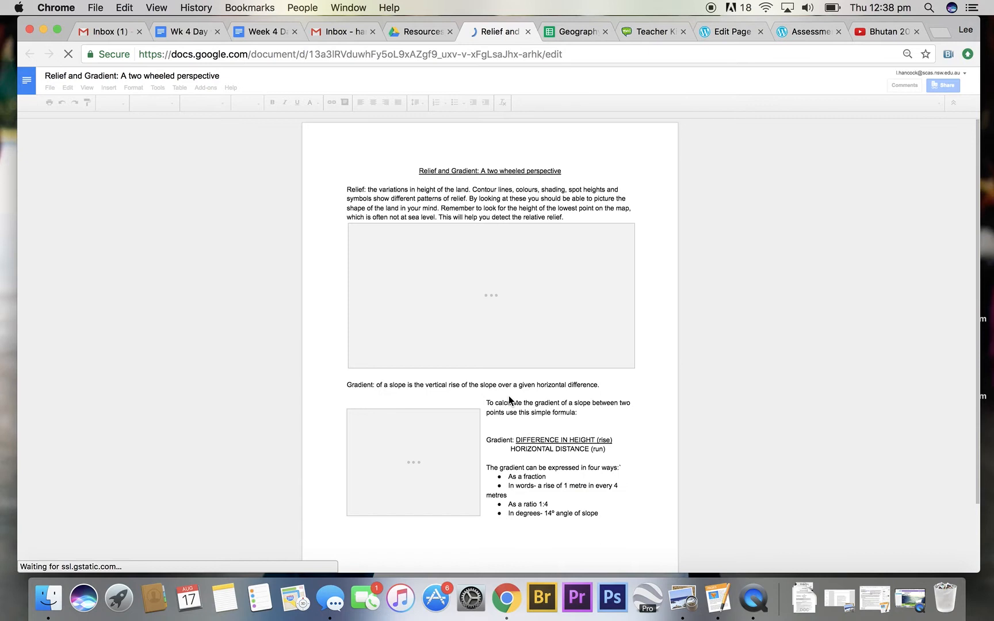
# Set the worksheet's link sharing to view-only for anyone at St Columba Anglican School
pyautogui.scroll(-3)
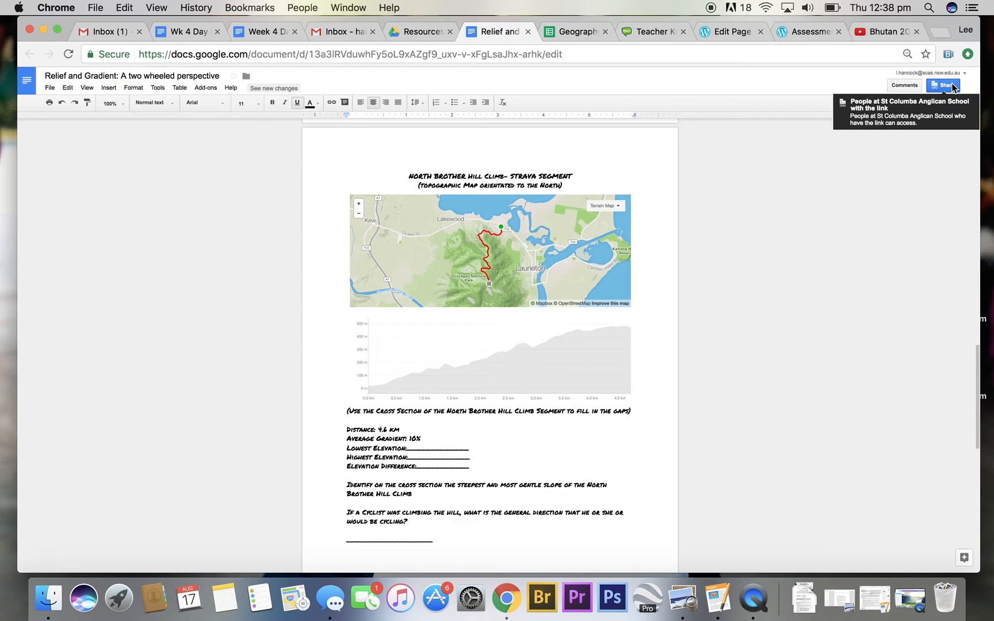
pyautogui.click(943, 86)
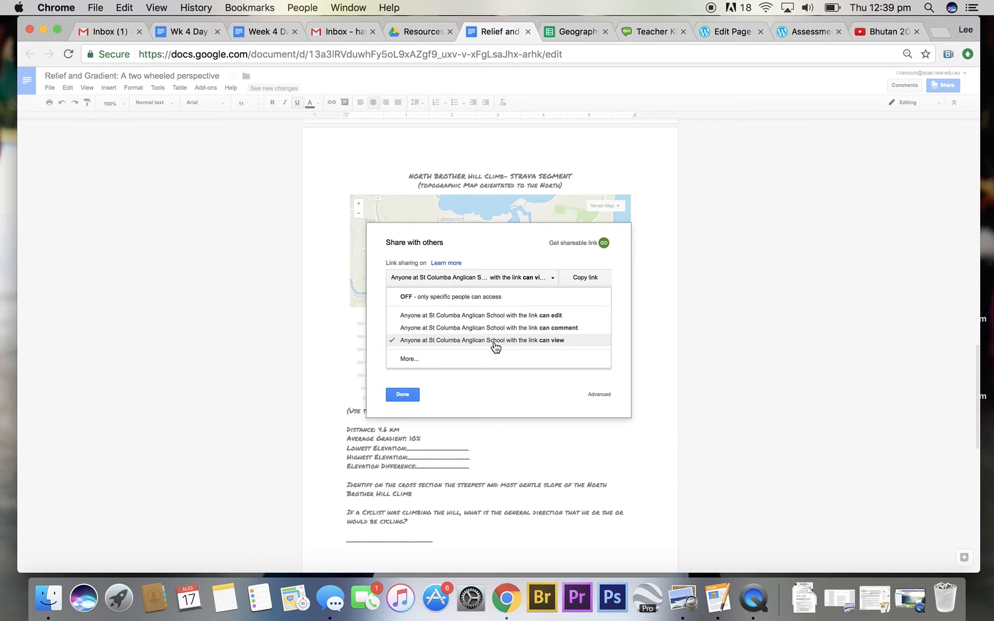
pyautogui.click(497, 340)
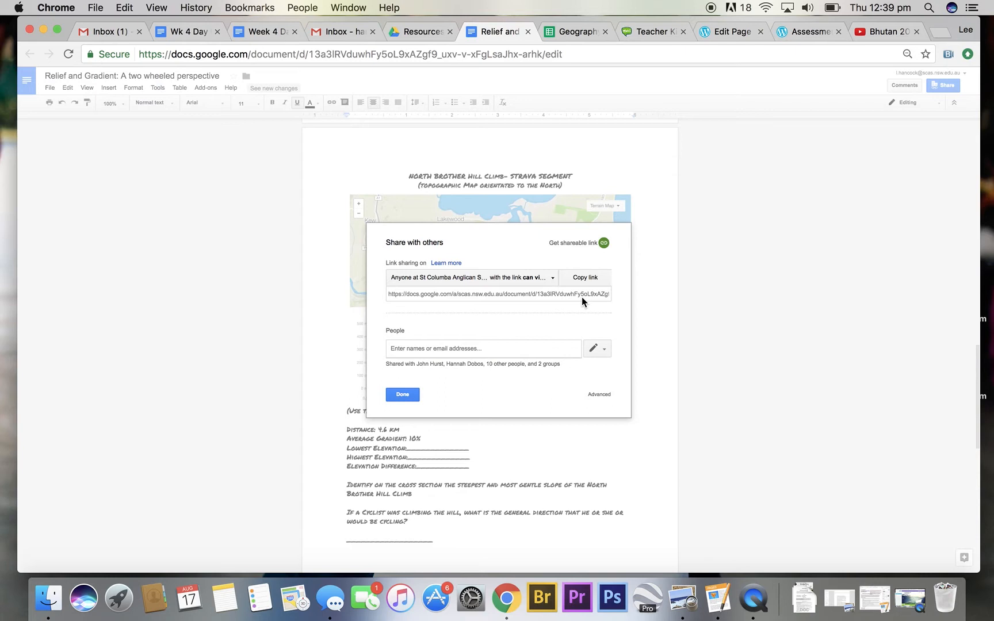
# Return to the Economics Of Happiness page below the worksheet line, then go to YouTube
pyautogui.click(808, 32)
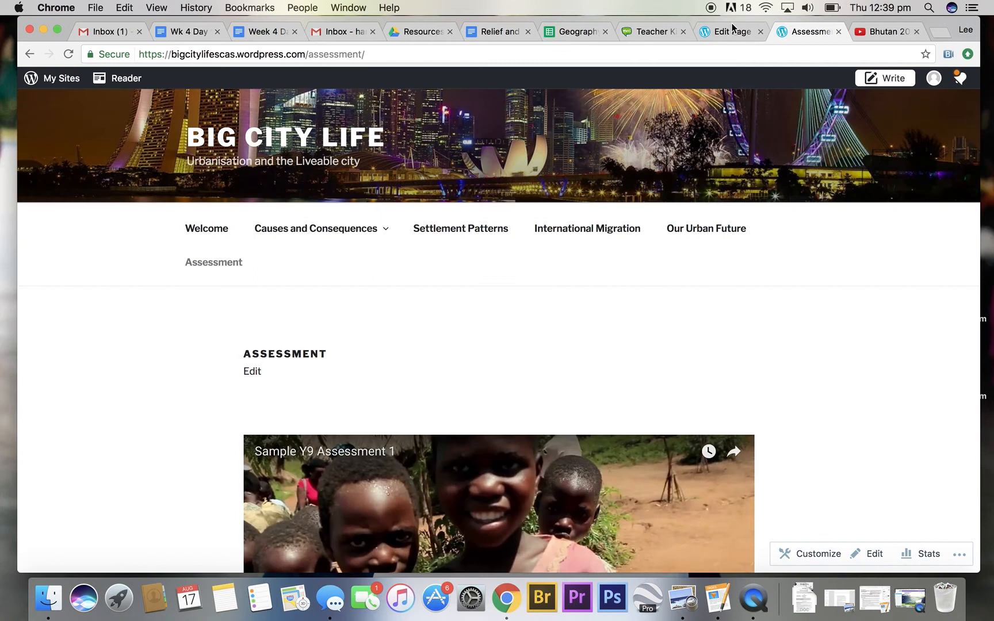
pyautogui.click(731, 31)
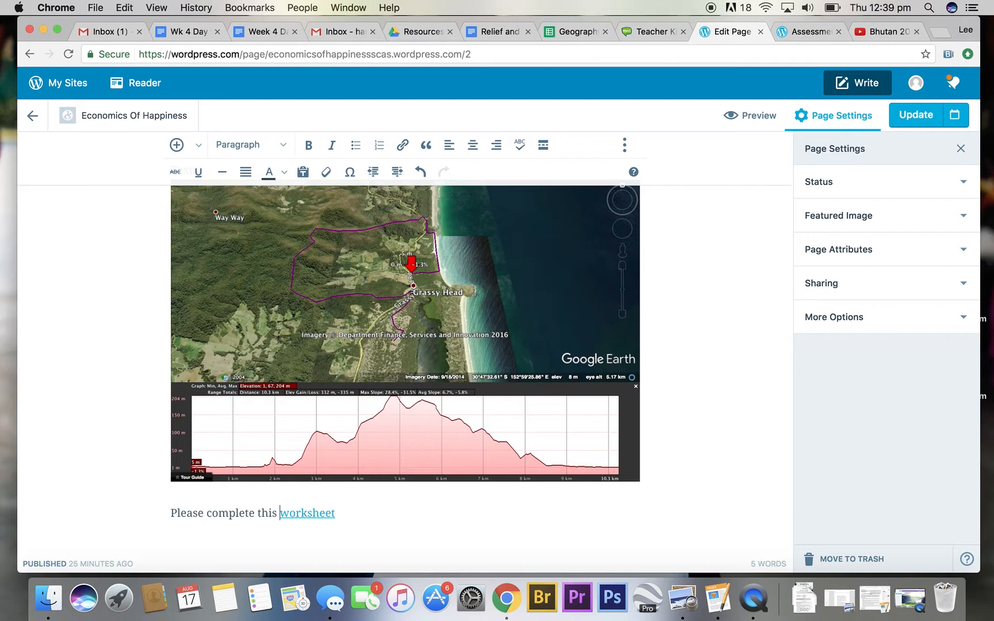
pyautogui.click(308, 513)
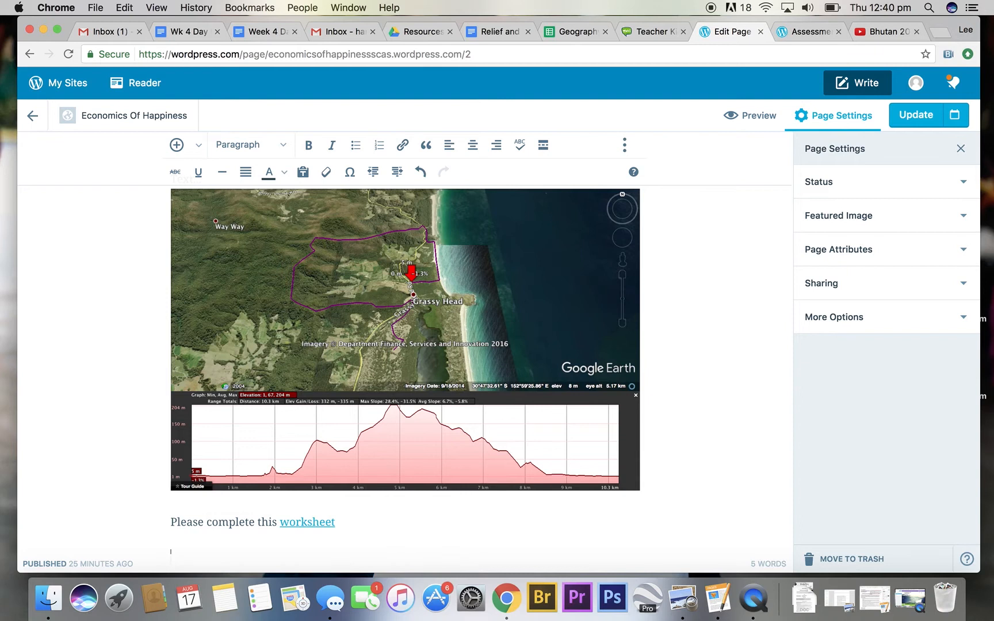
pyautogui.click(882, 32)
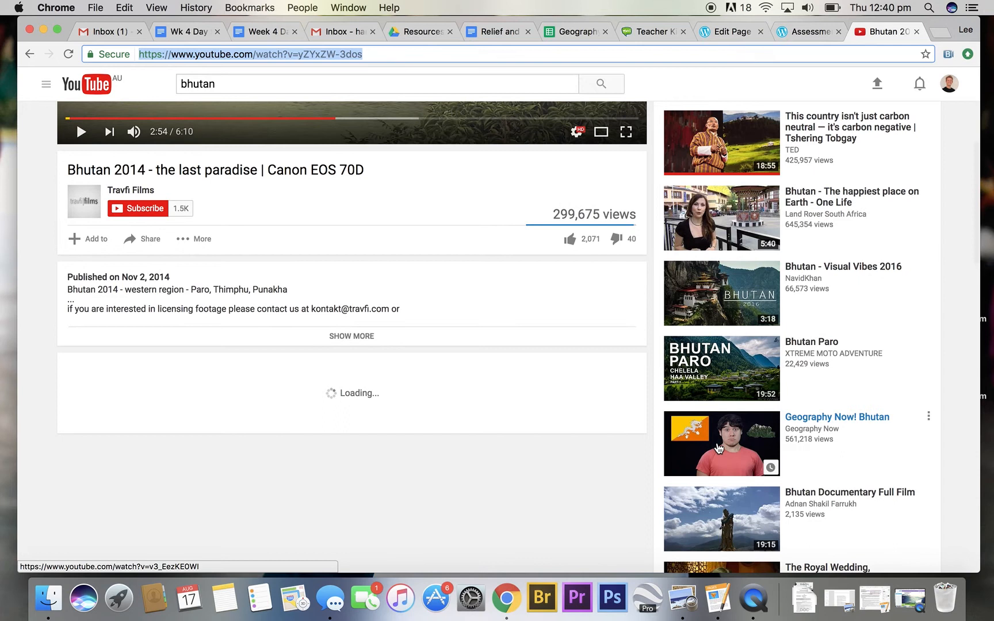
# Open and pause the TED talk on carbon-negative Bhutan, then select its URL
pyautogui.click(378, 84)
pyautogui.write(' ted')
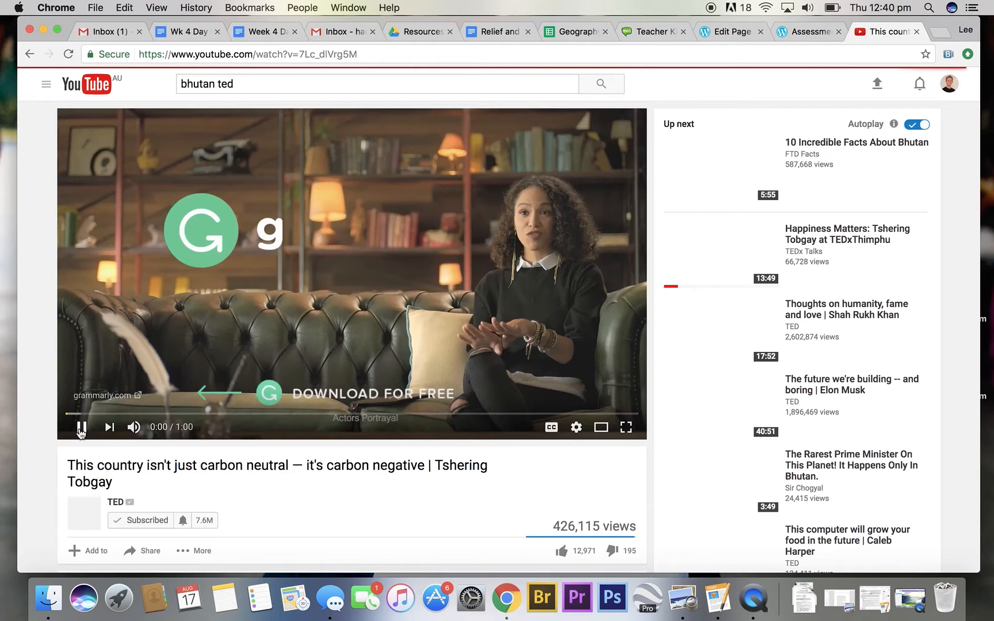
pyautogui.click(80, 427)
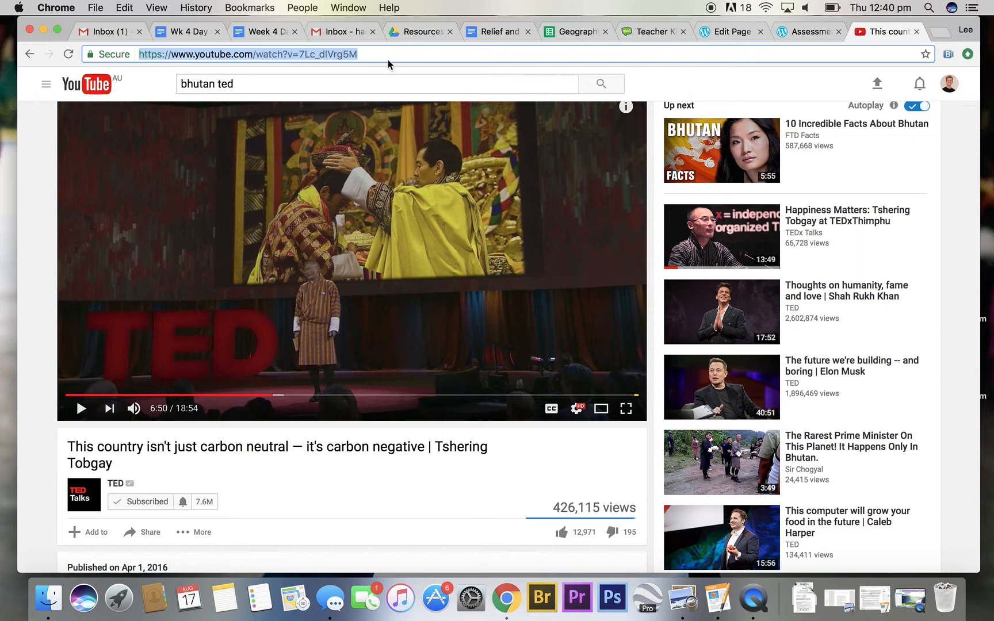
pyautogui.click(731, 32)
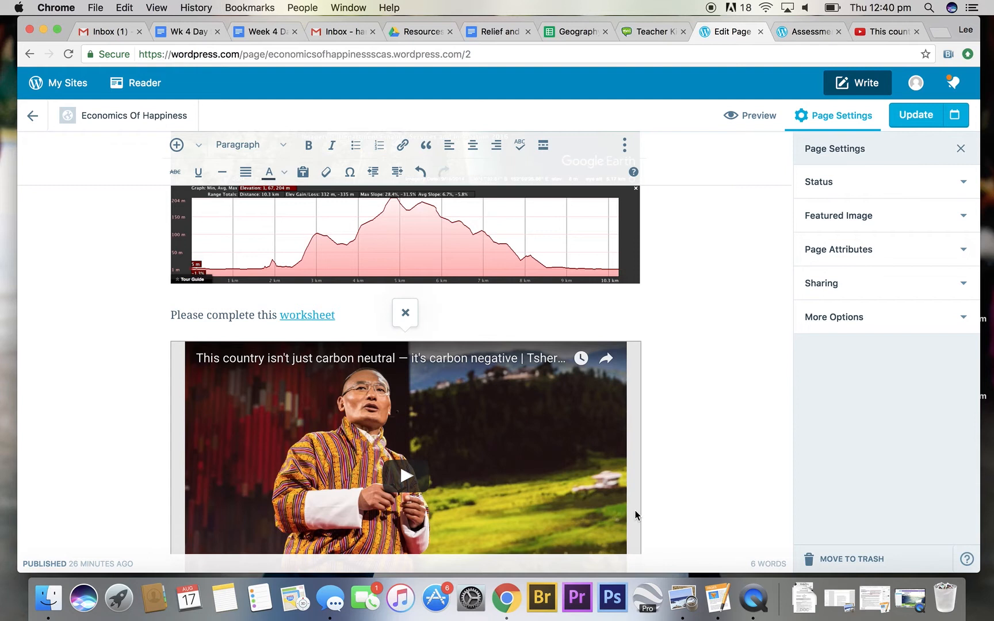
# Type 'Watch the video below, then complete the embedded Google Form.' after the worksheet line
pyautogui.scroll(-3)
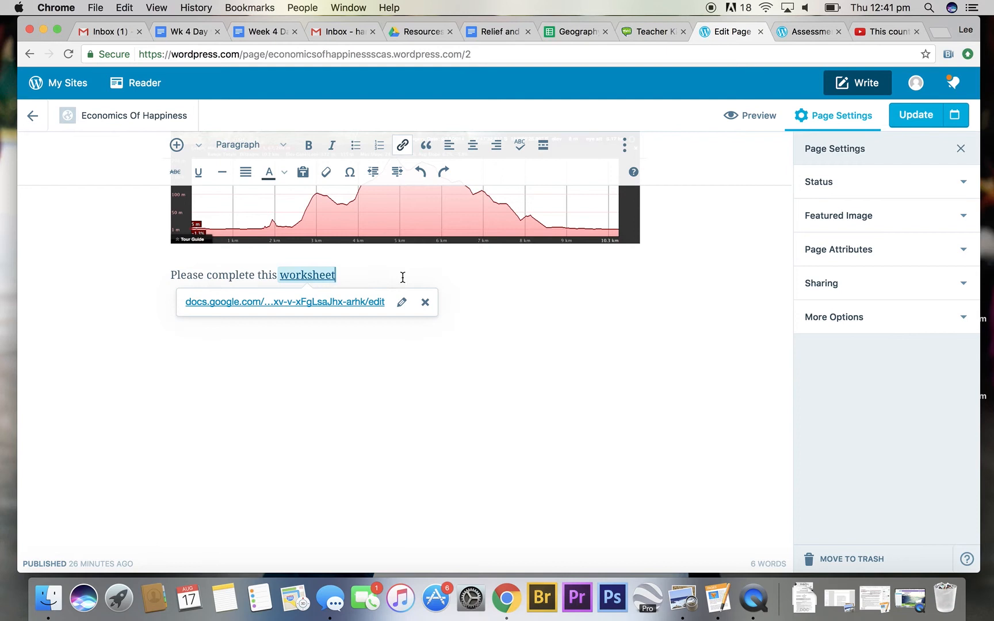
pyautogui.click(420, 172)
pyautogui.write('Watch the video .')
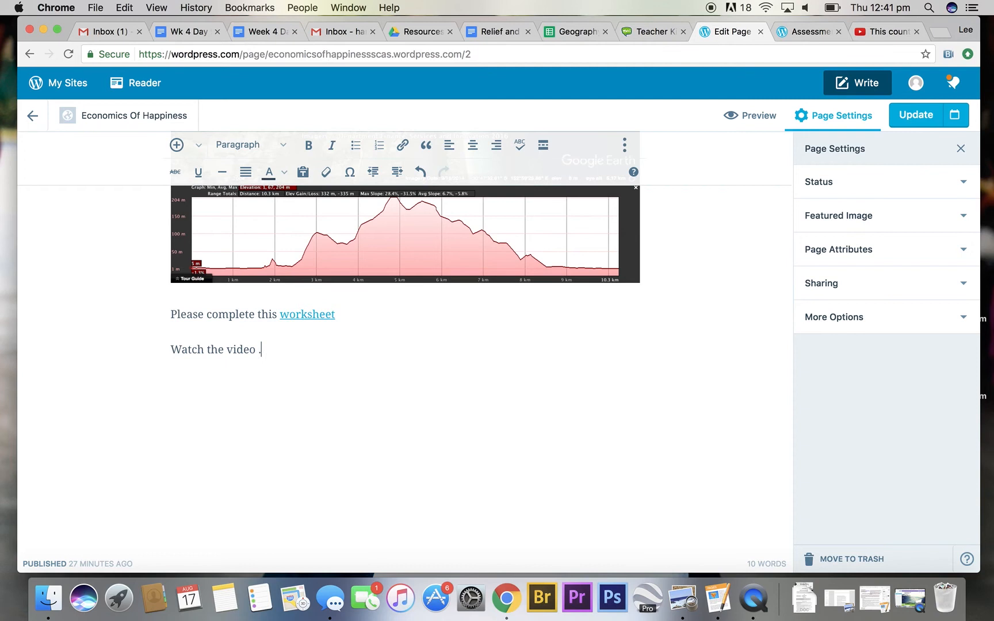
pyautogui.write('below, then complete the emb')
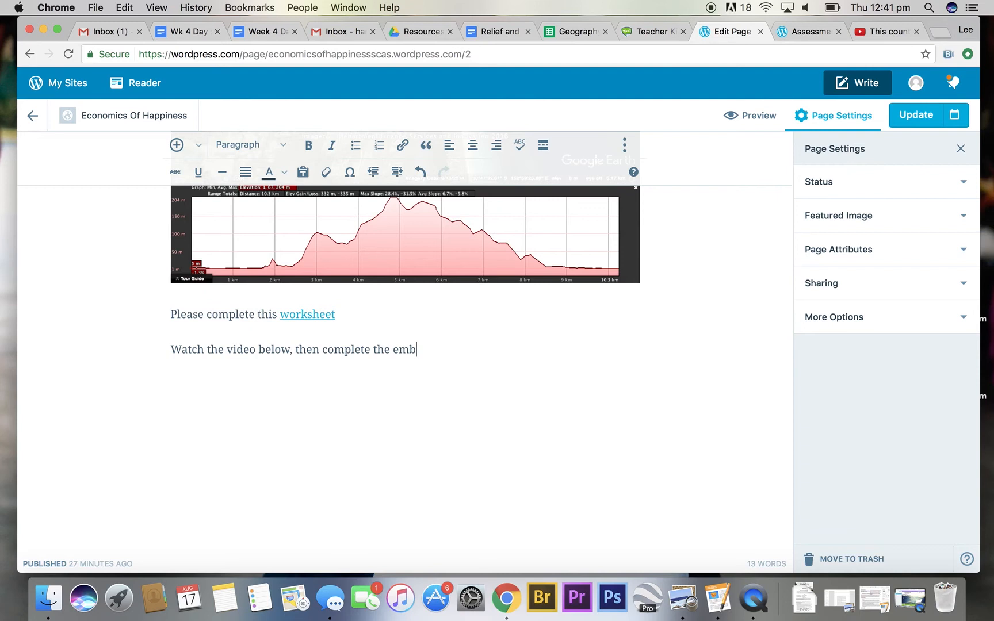
pyautogui.write('edded Google Form.')
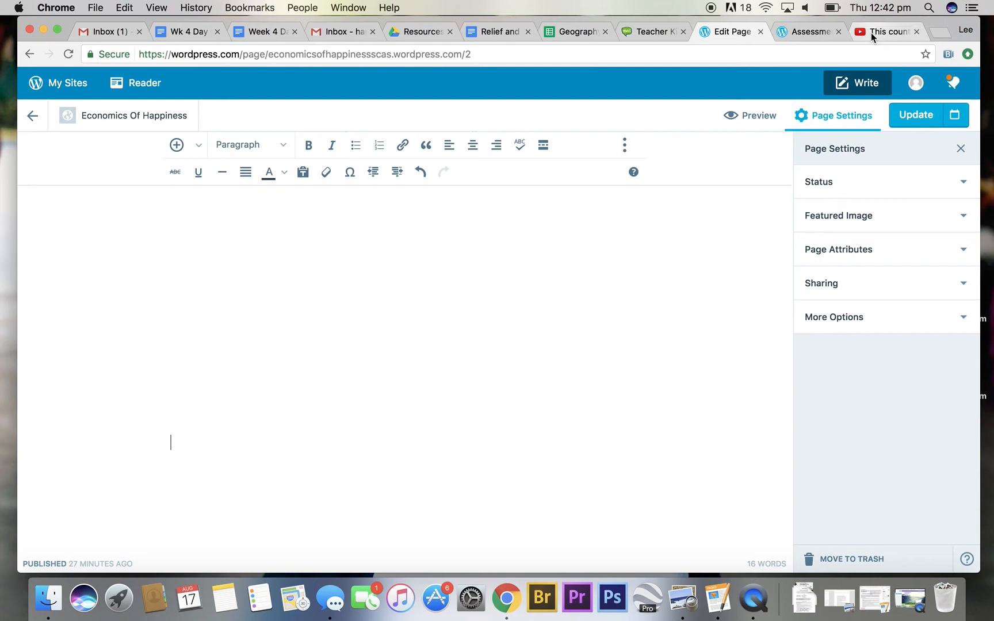
# Go up to the bike unit folder in Drive and open the Fieldwork Feedback form
pyautogui.click(887, 32)
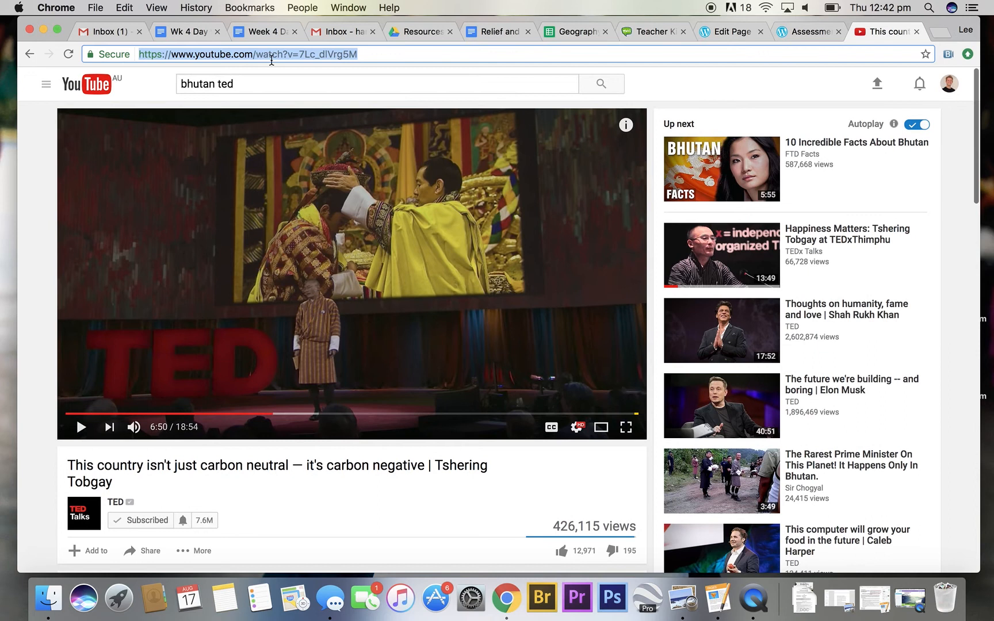
pyautogui.click(421, 32)
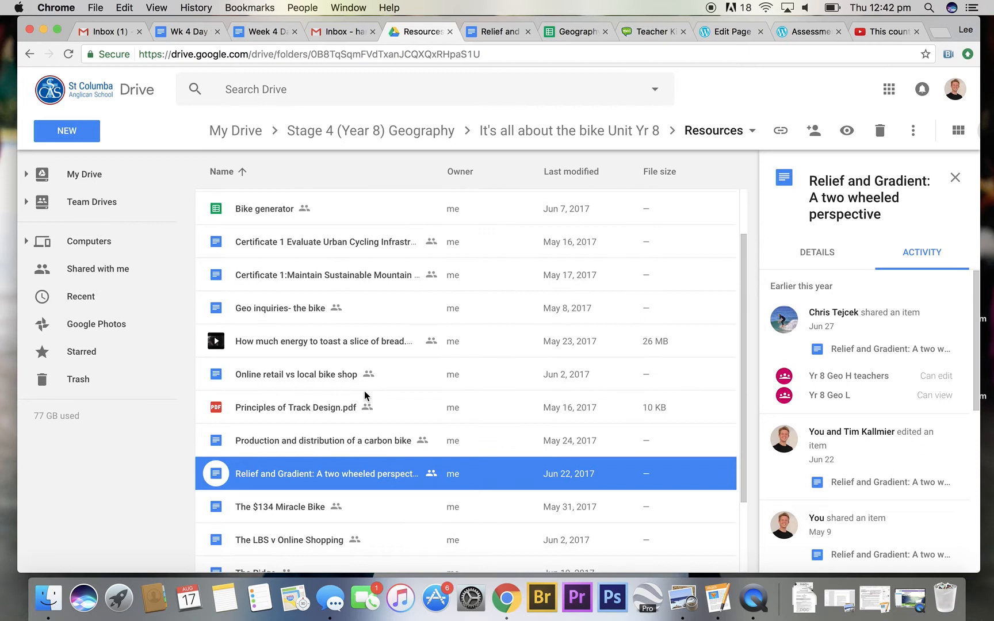
pyautogui.click(567, 130)
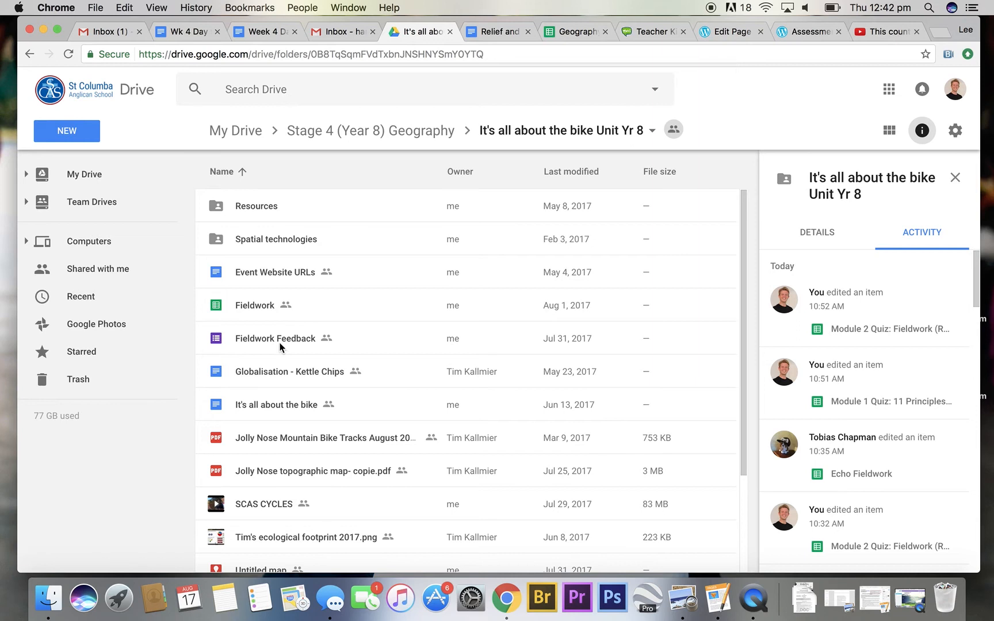
pyautogui.doubleClick(275, 338)
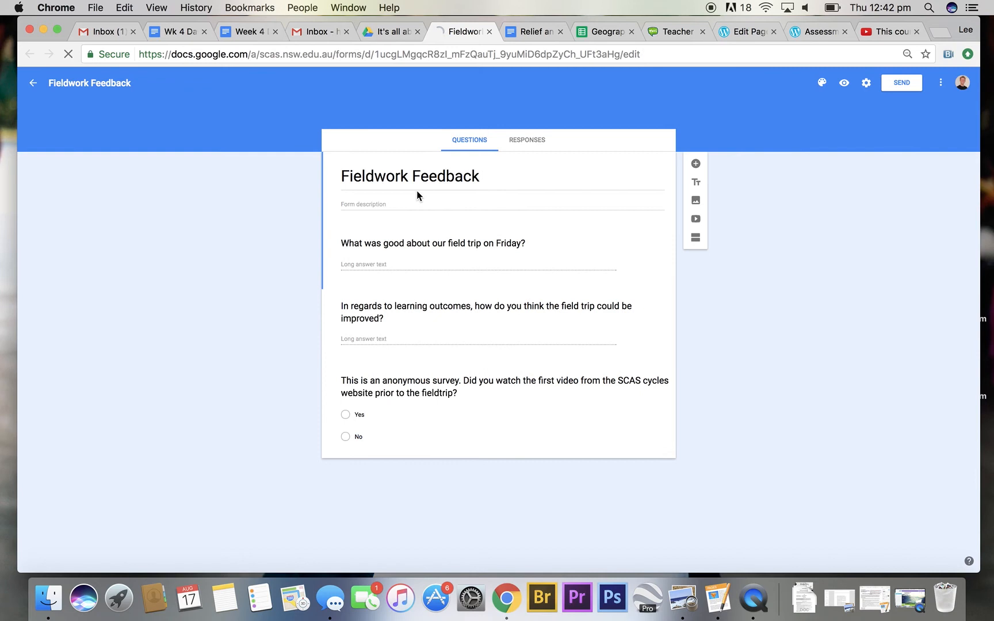
pyautogui.moveTo(695, 163)
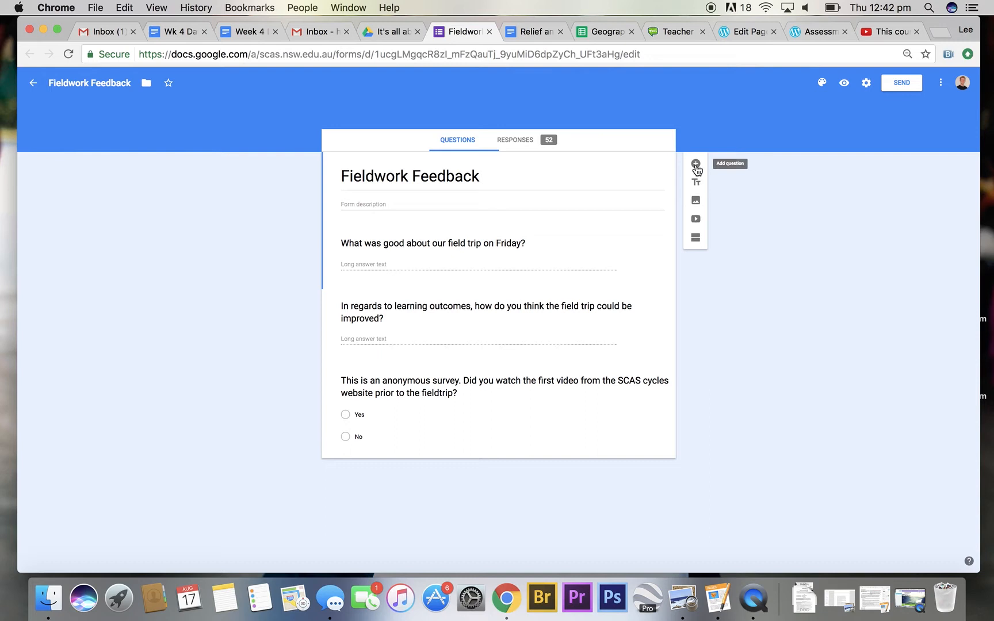
# Bring up the Fieldwork Feedback form's send options to get its 760×500 embed HTML code
pyautogui.click(433, 243)
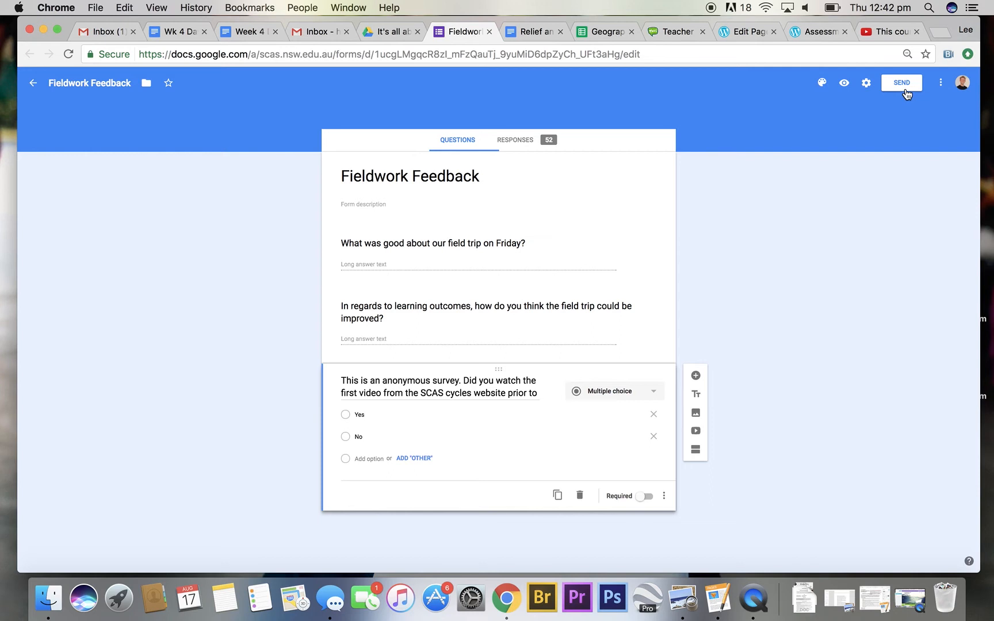
pyautogui.moveTo(941, 83)
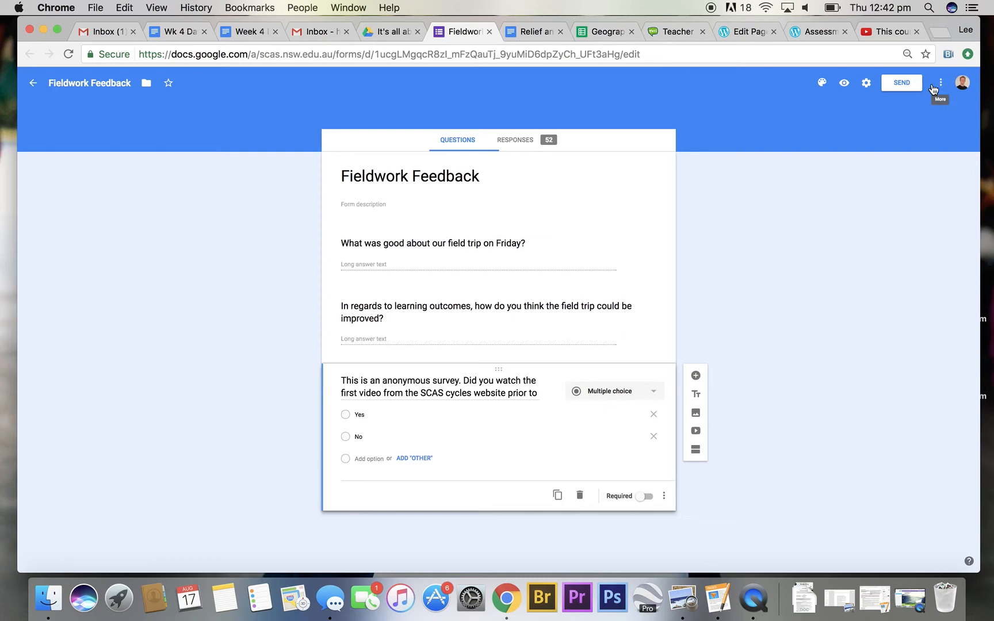
pyautogui.click(900, 82)
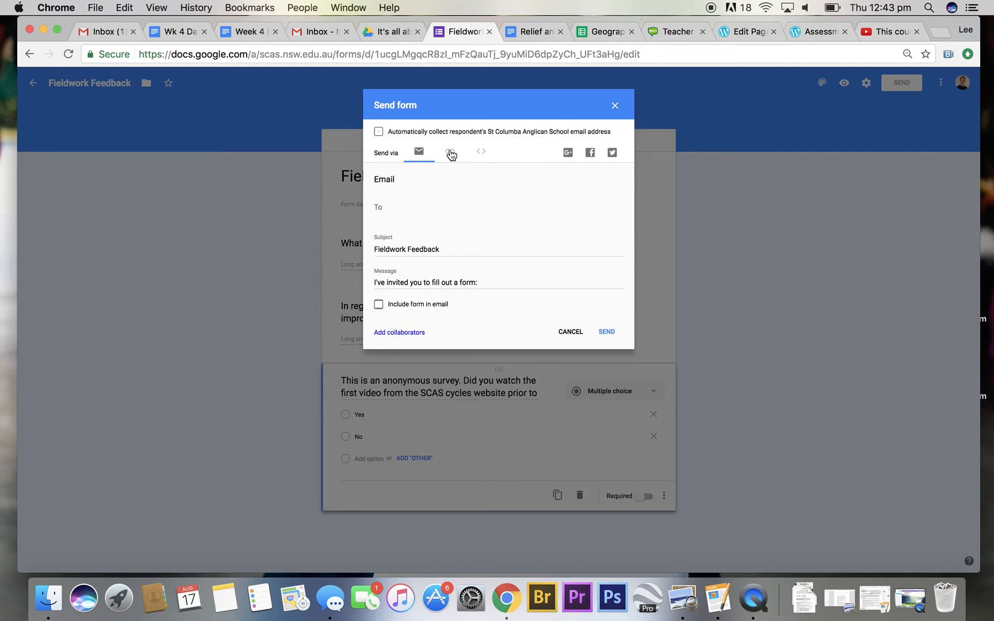
pyautogui.click(480, 152)
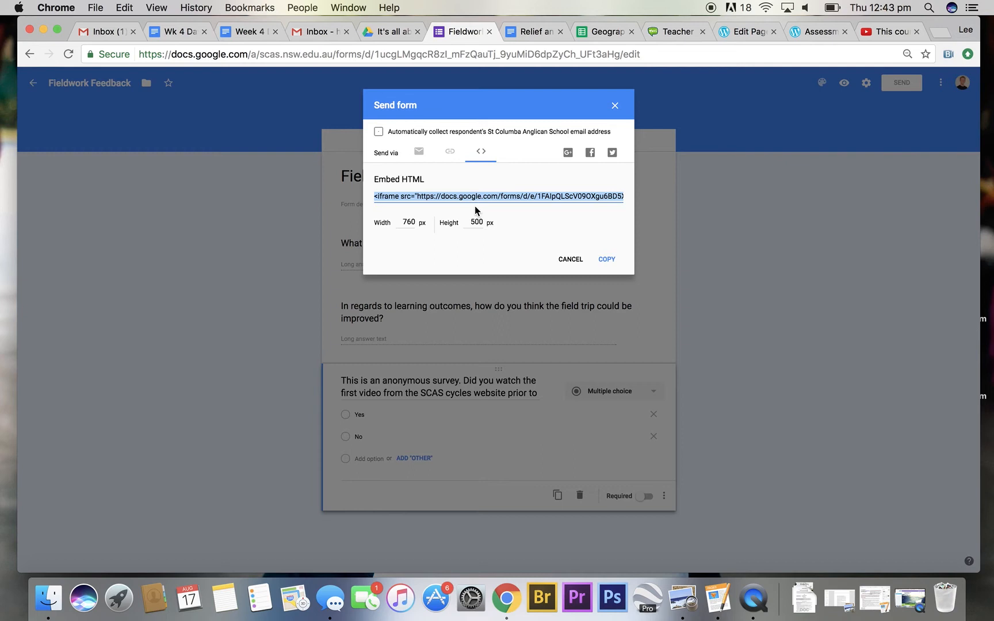
pyautogui.moveTo(720, 36)
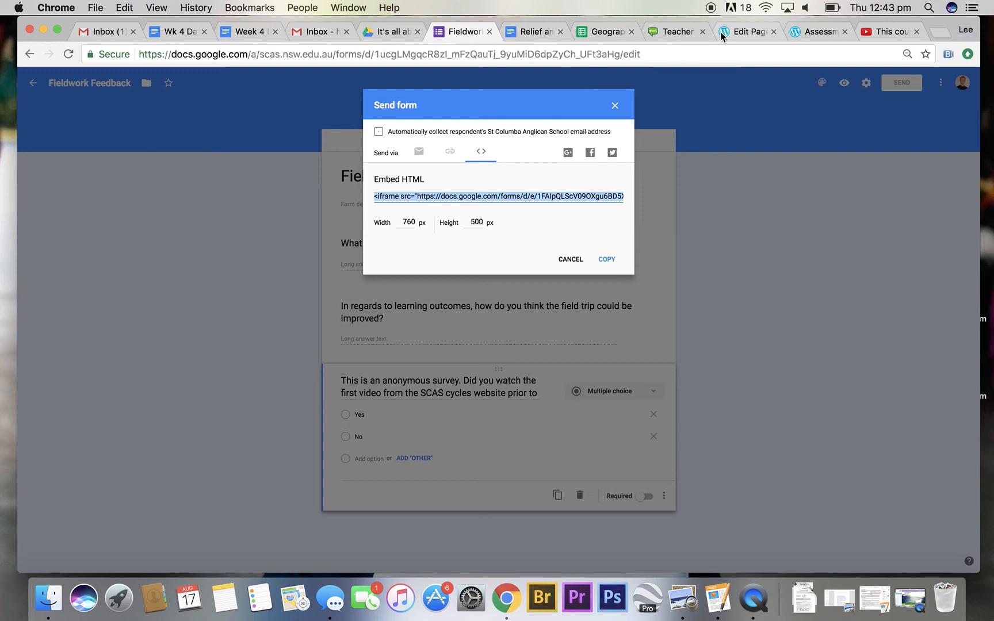
# Paste the Google Form embed code below the video in HTML view and update the page
pyautogui.click(746, 31)
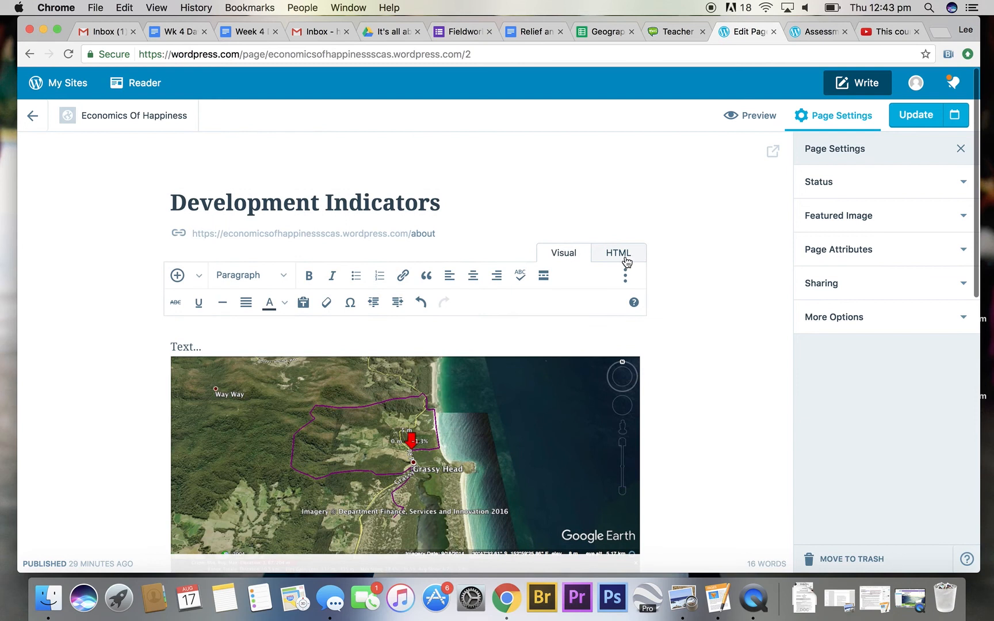
pyautogui.click(617, 254)
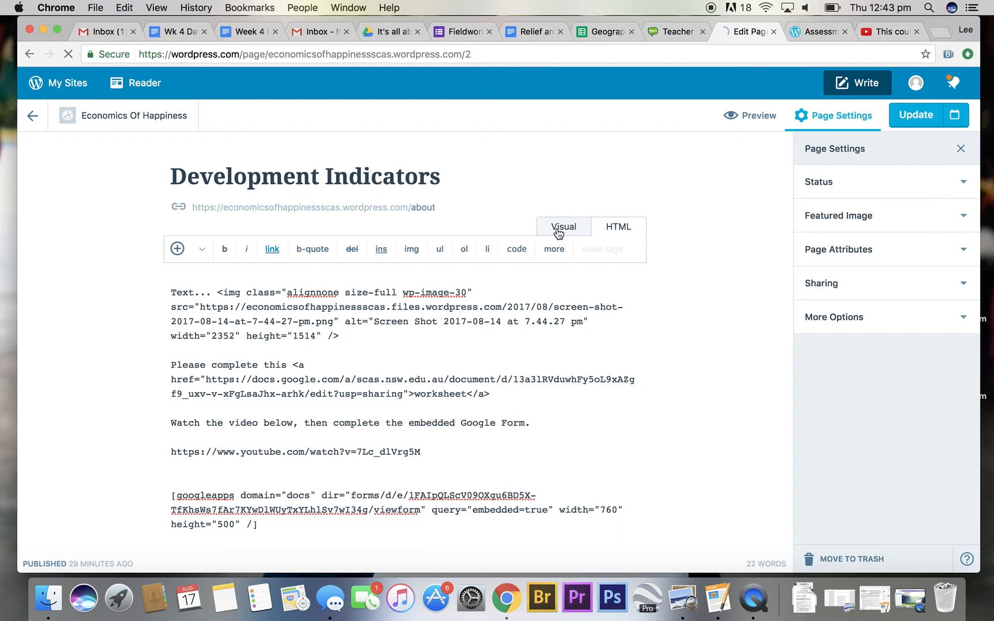
pyautogui.click(563, 226)
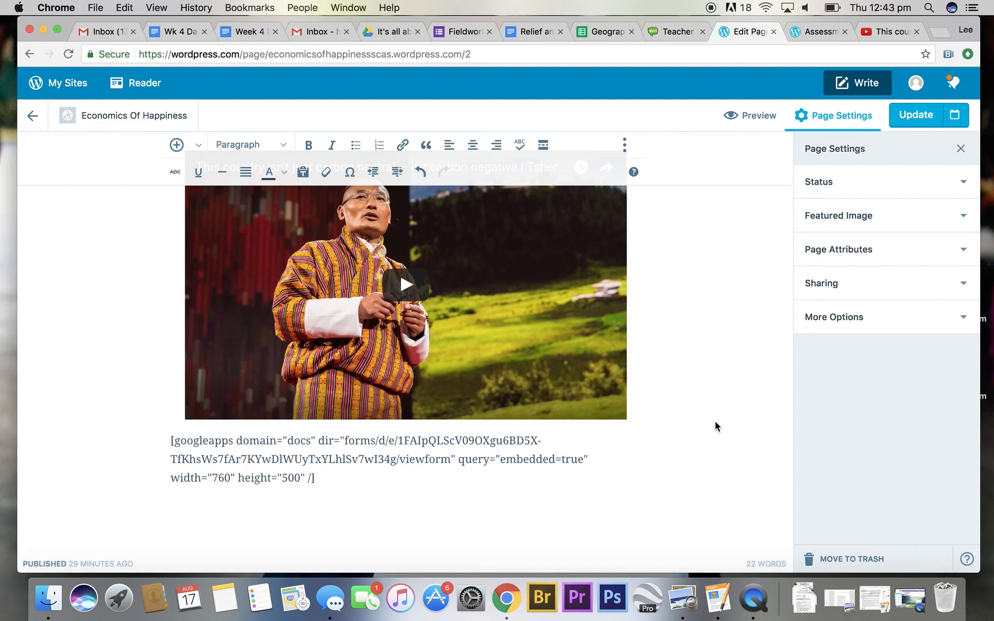
pyautogui.click(915, 114)
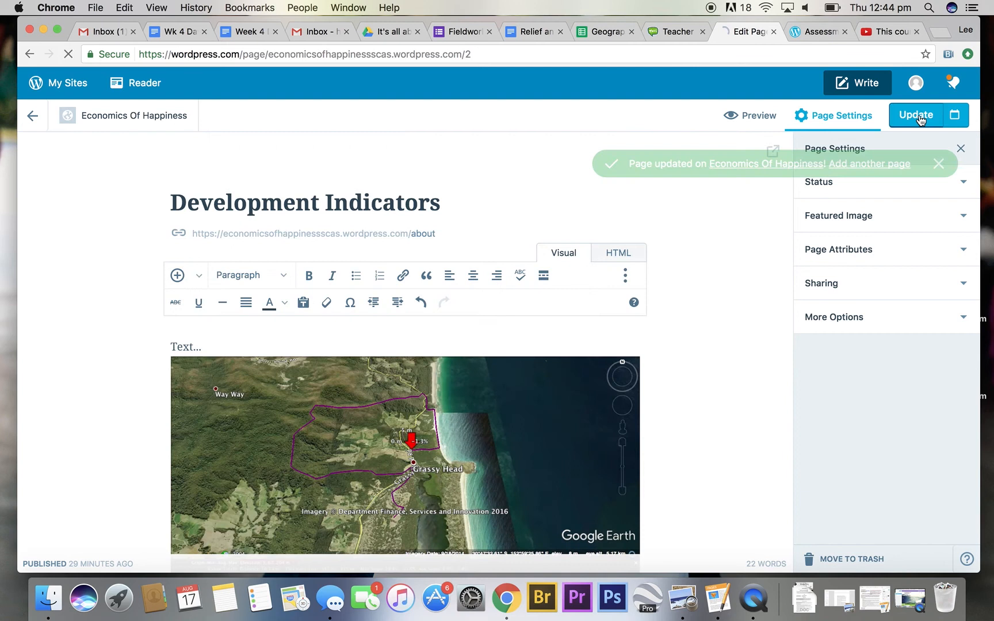
# Preview the page and scroll past the Bhutan video to the embedded Fieldwork Feedback form
pyautogui.click(750, 116)
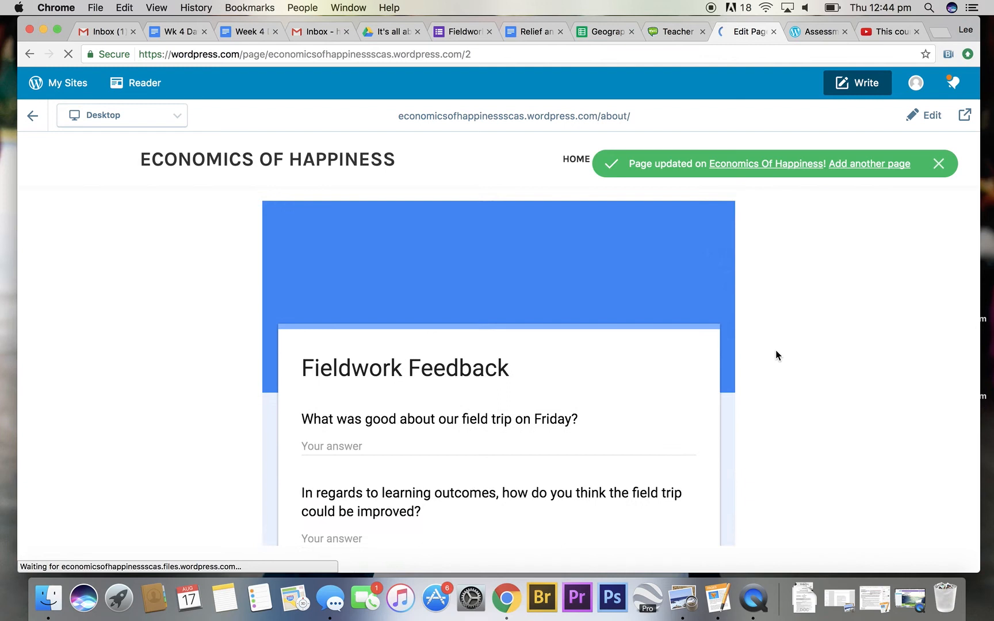
pyautogui.scroll(3)
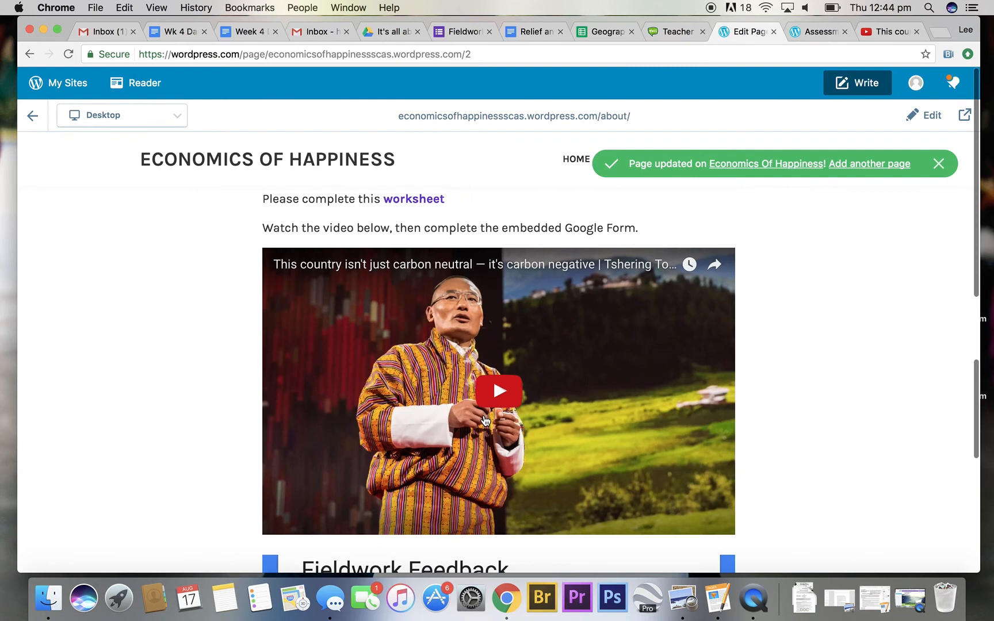
pyautogui.scroll(-3)
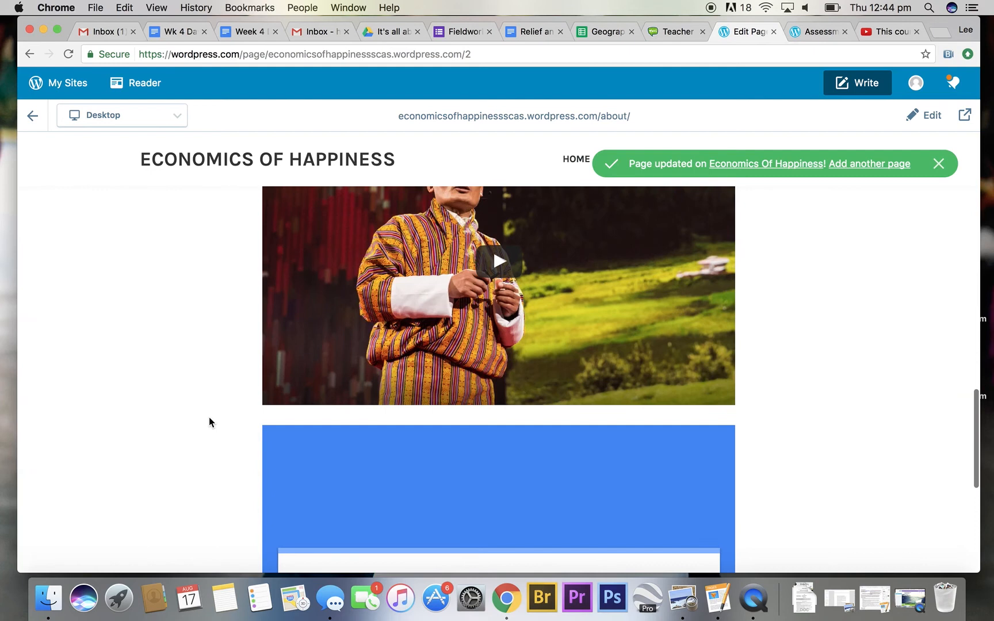
pyautogui.scroll(-3)
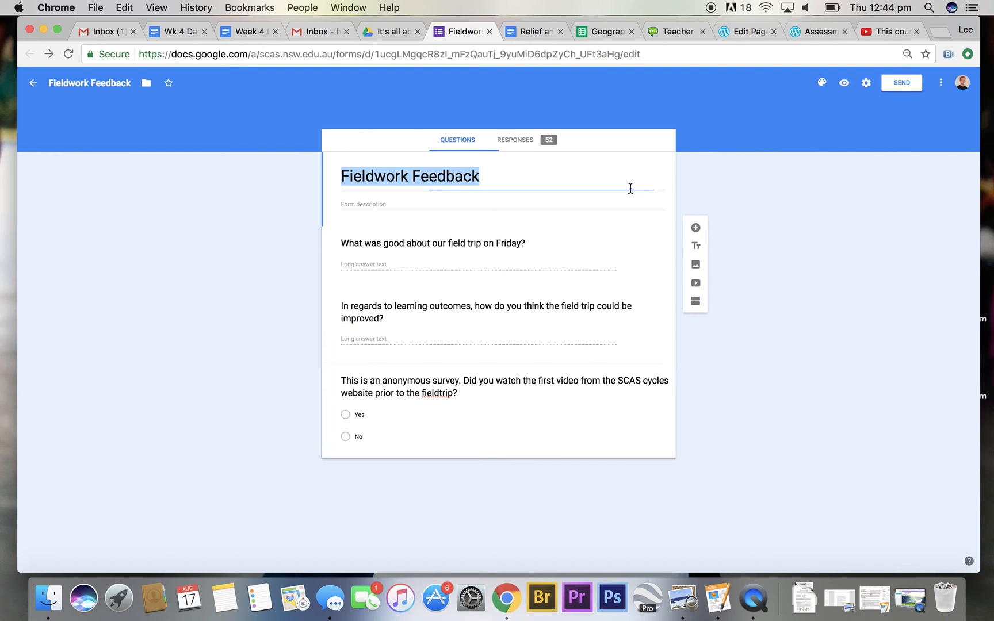
pyautogui.click(415, 191)
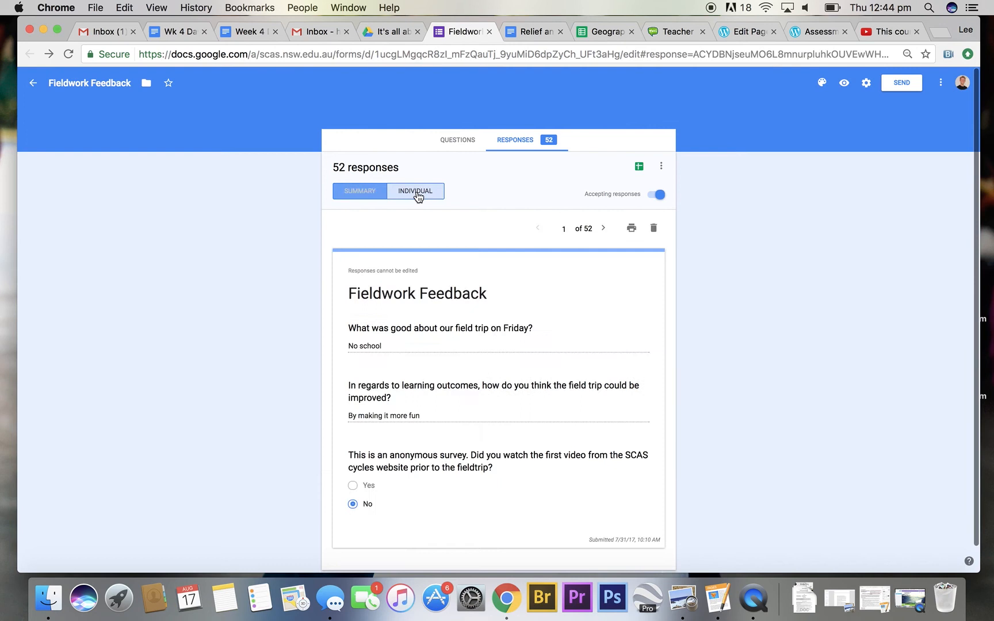
pyautogui.click(359, 191)
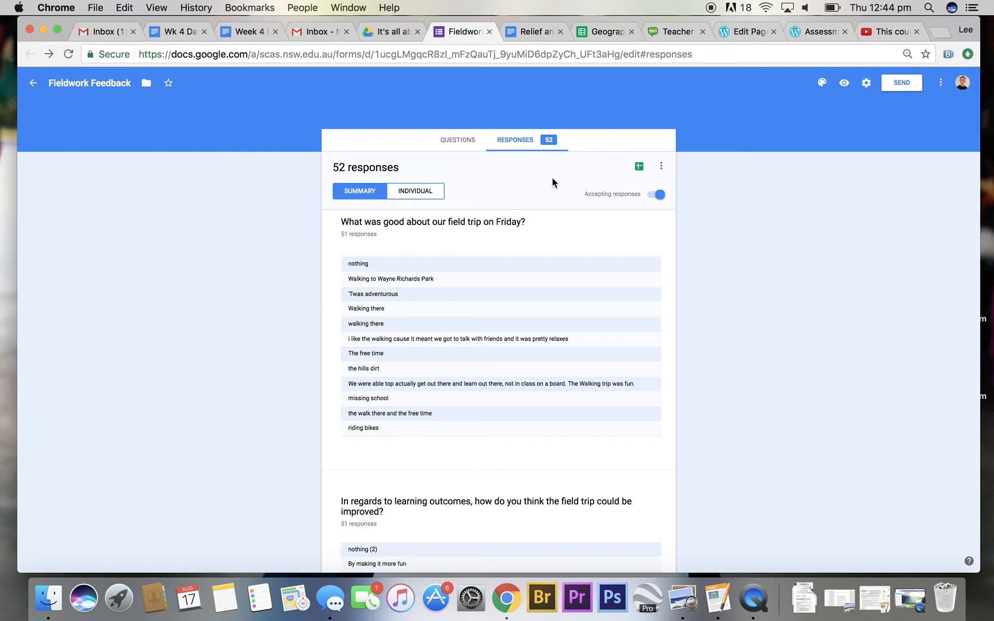
pyautogui.click(866, 82)
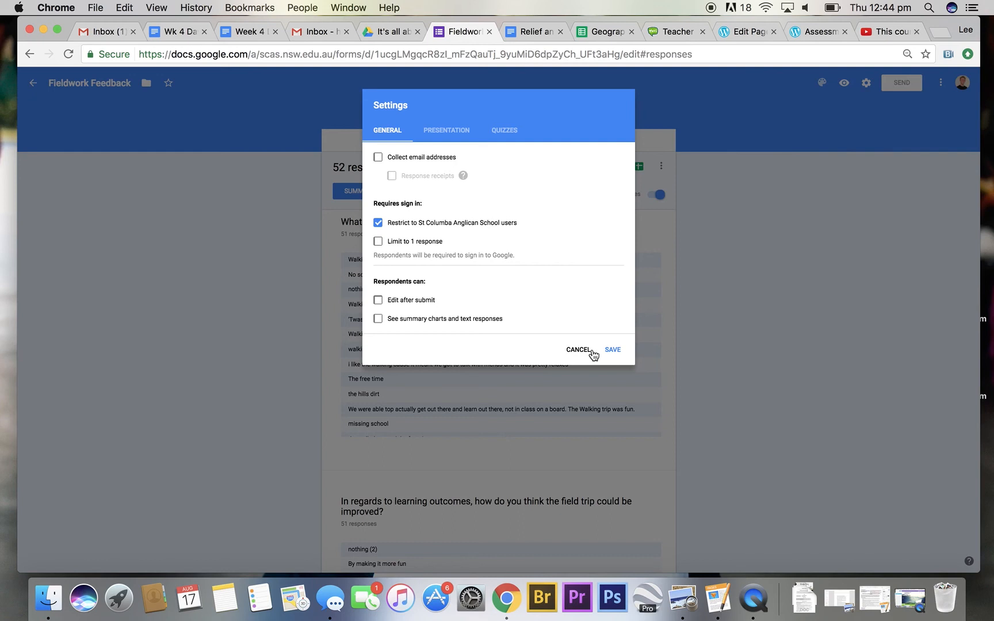
pyautogui.click(577, 350)
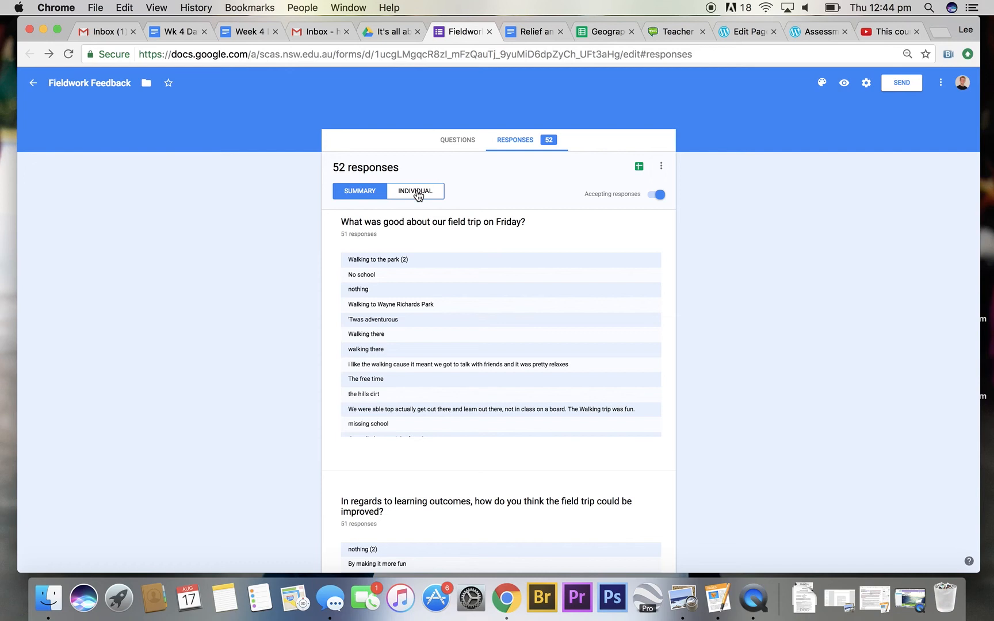
pyautogui.scroll(-3)
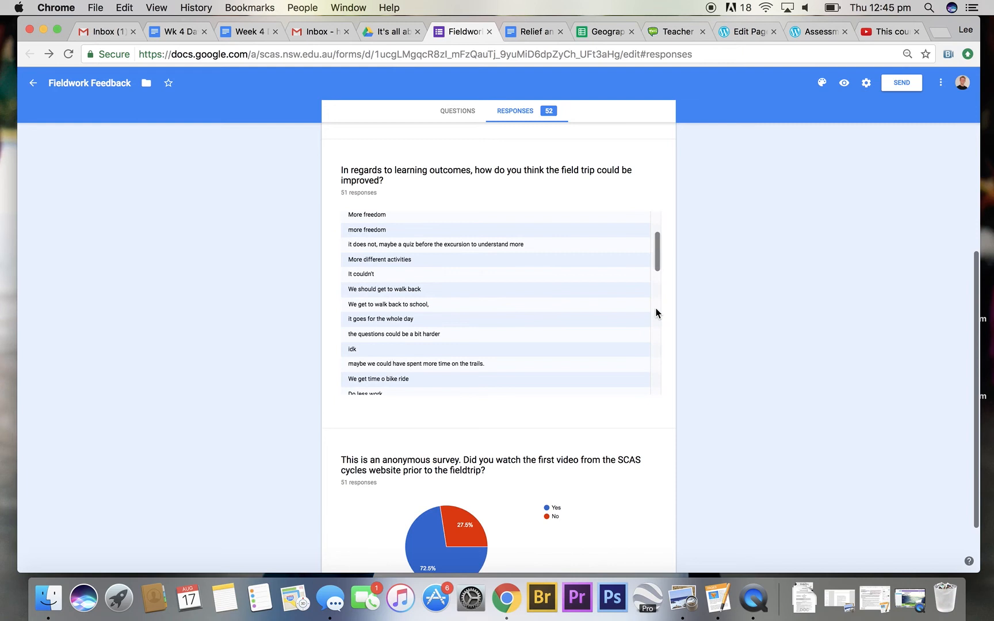
pyautogui.scroll(3)
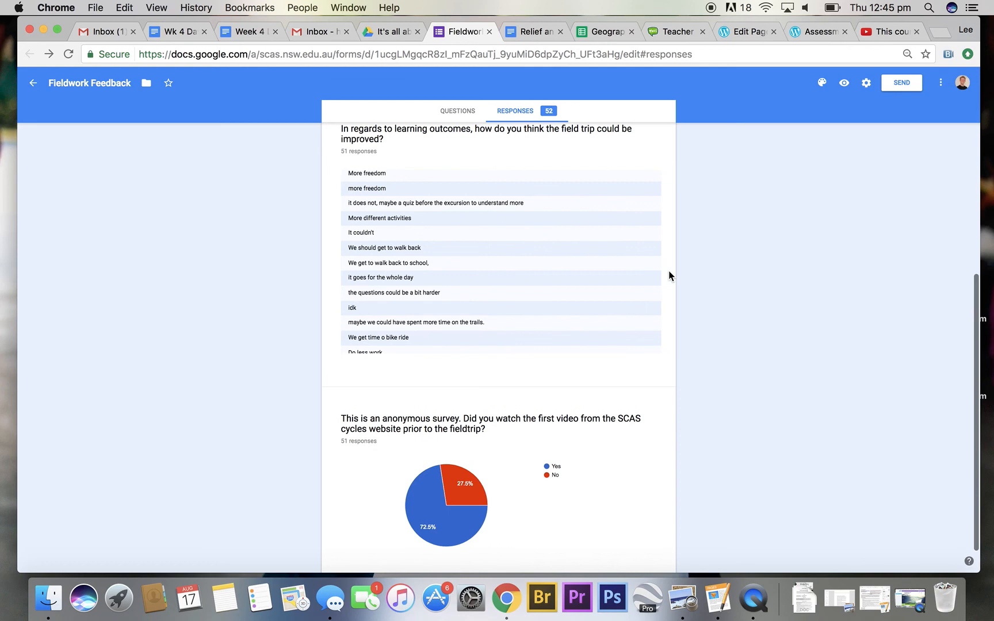
pyautogui.click(746, 31)
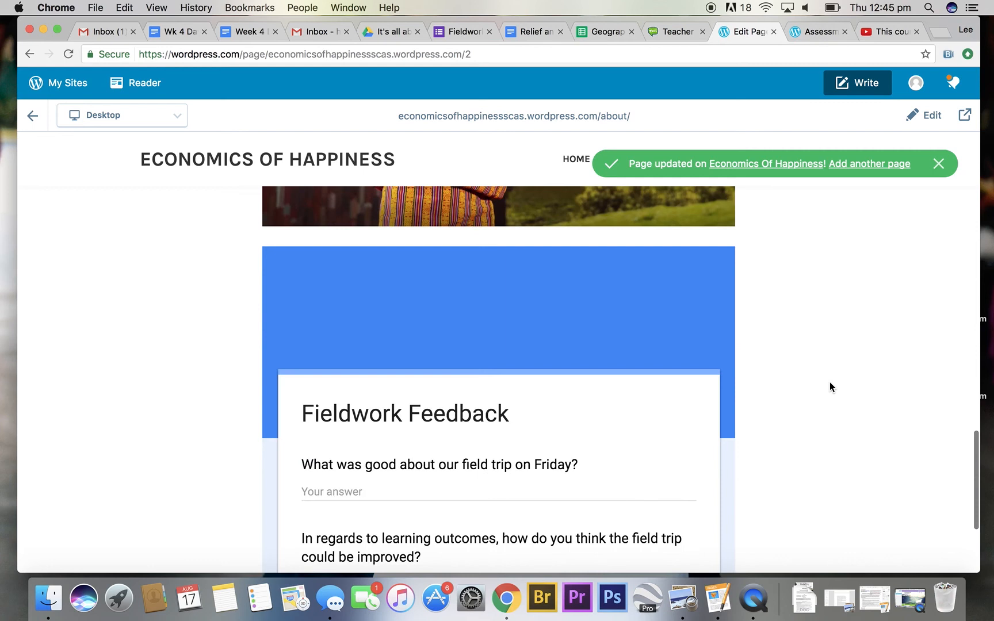
pyautogui.scroll(3)
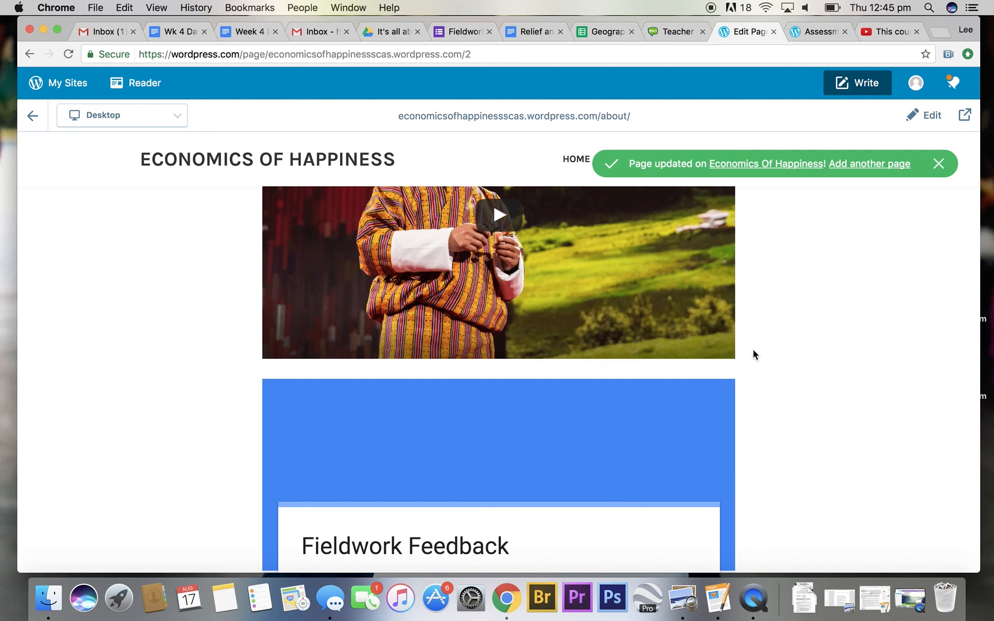
pyautogui.click(461, 31)
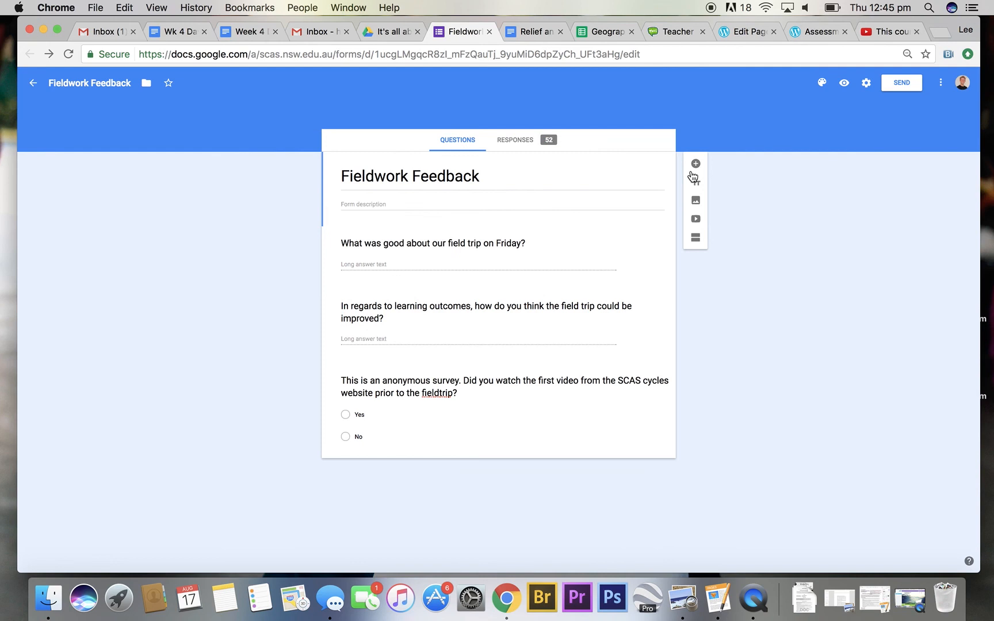
# Add two blank multiple-choice questions to the form, then return to the WordPress page preview
pyautogui.click(695, 163)
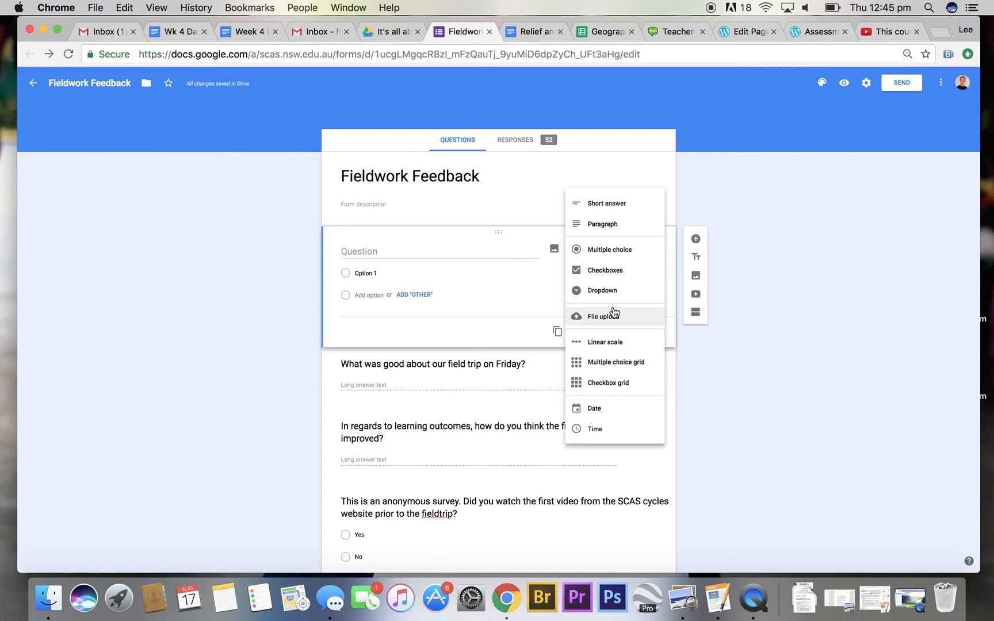
pyautogui.moveTo(613, 328)
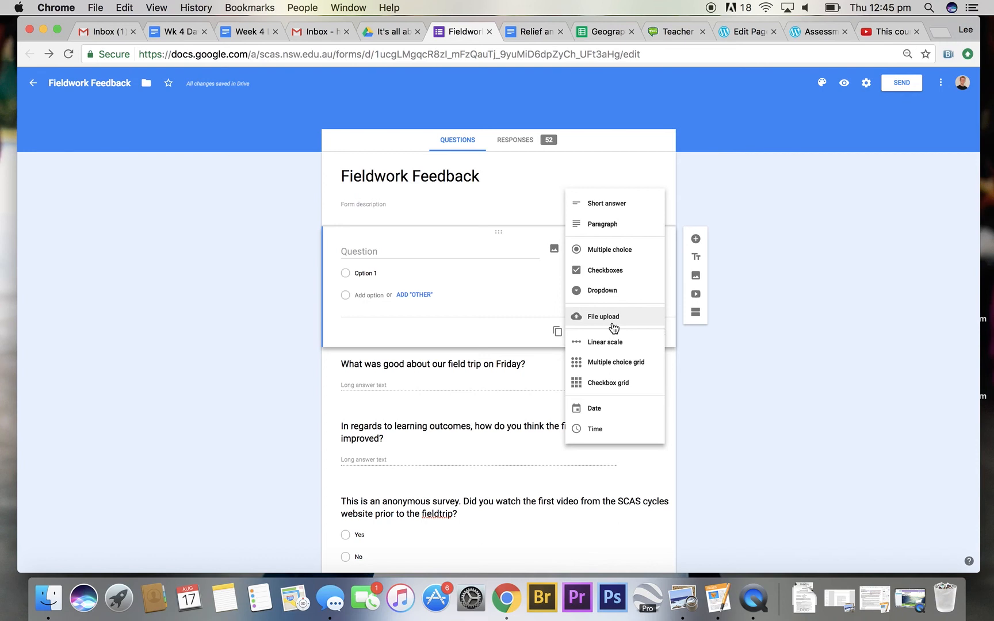
pyautogui.click(610, 249)
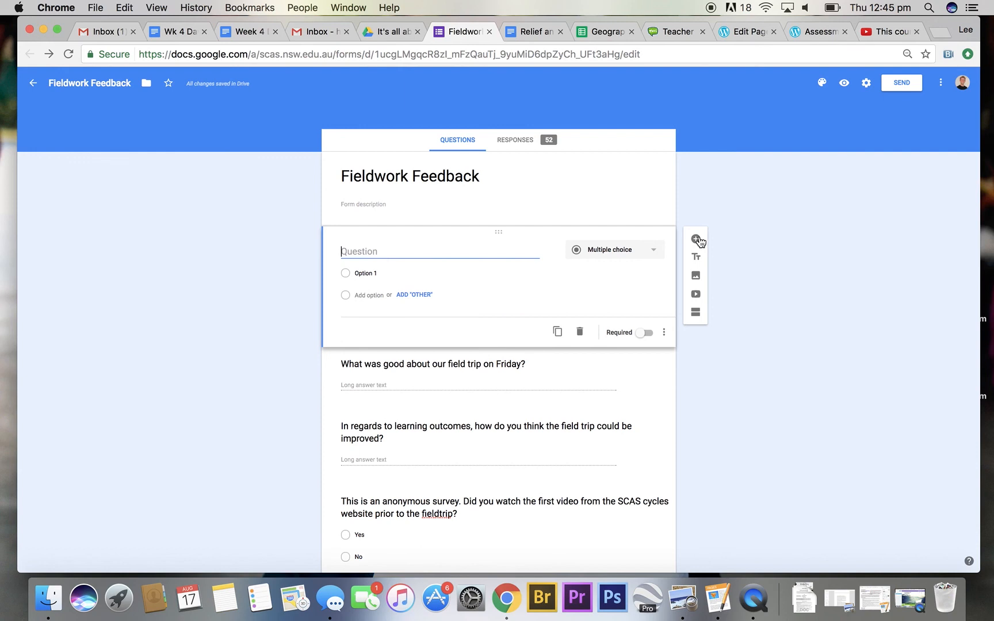
pyautogui.click(695, 239)
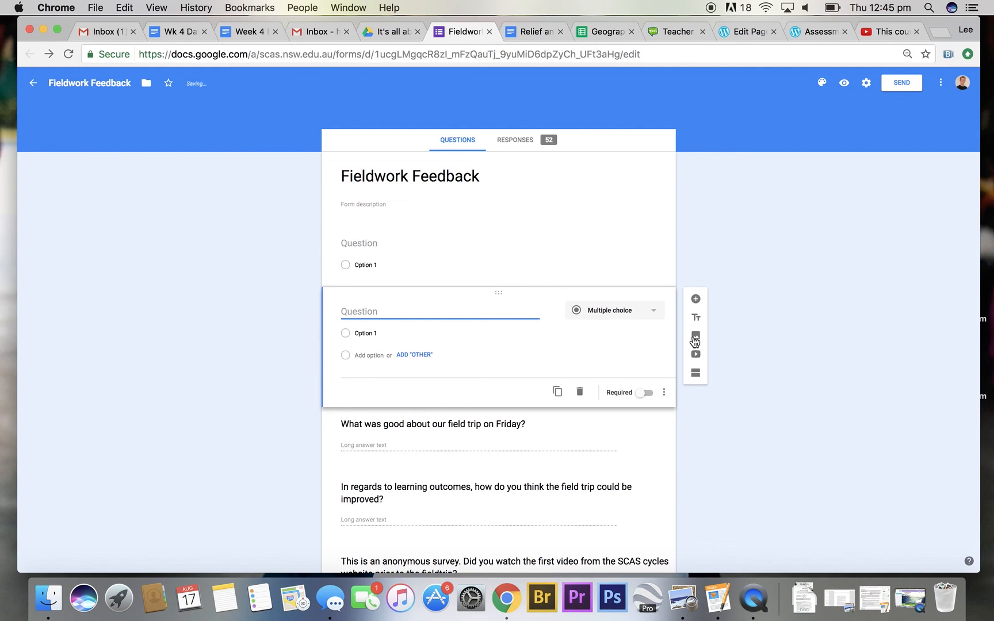
pyautogui.moveTo(695, 335)
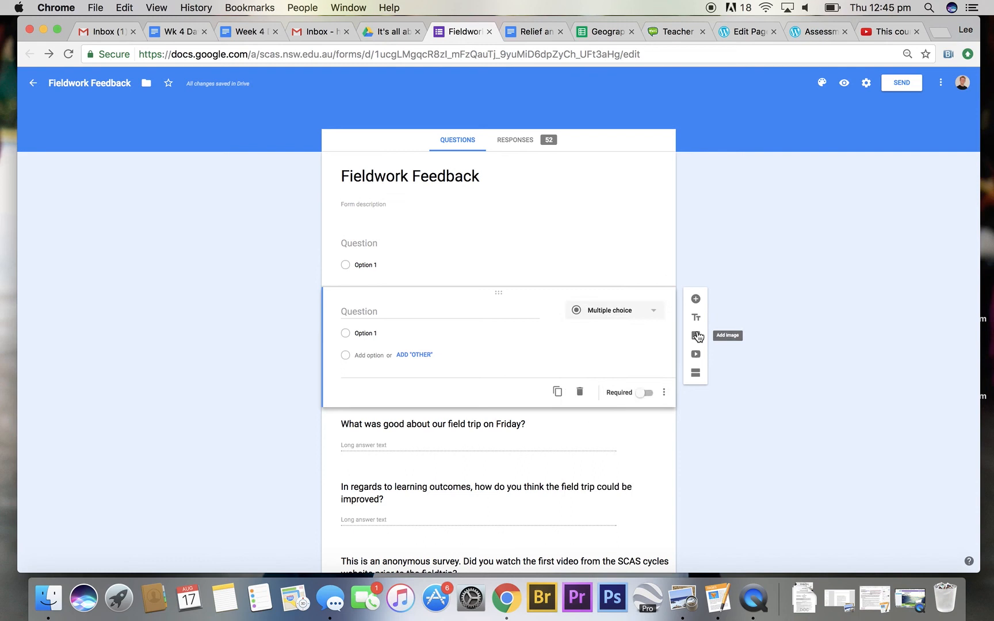
pyautogui.moveTo(696, 372)
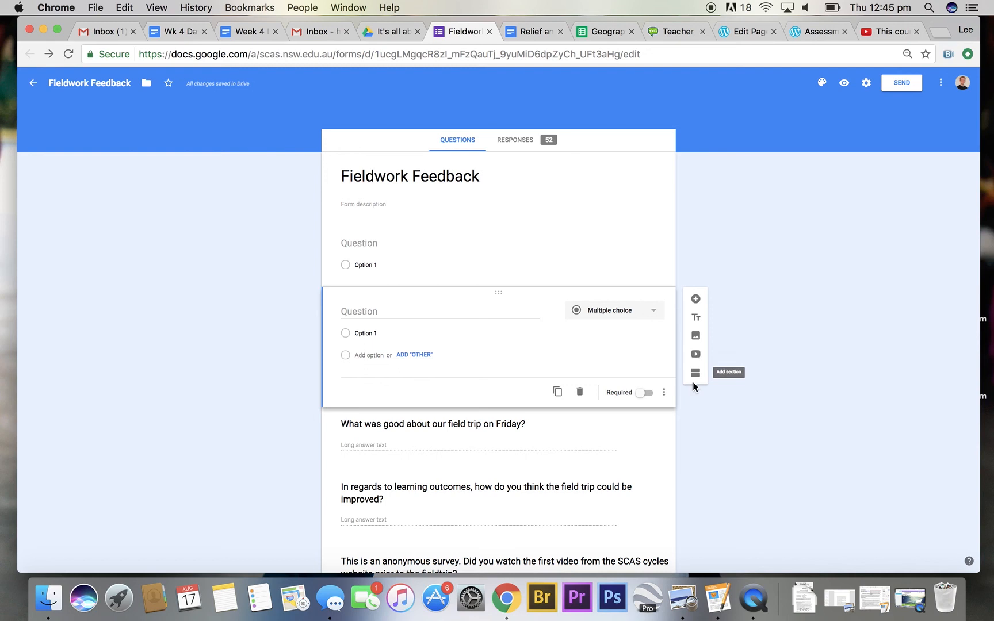
pyautogui.click(743, 31)
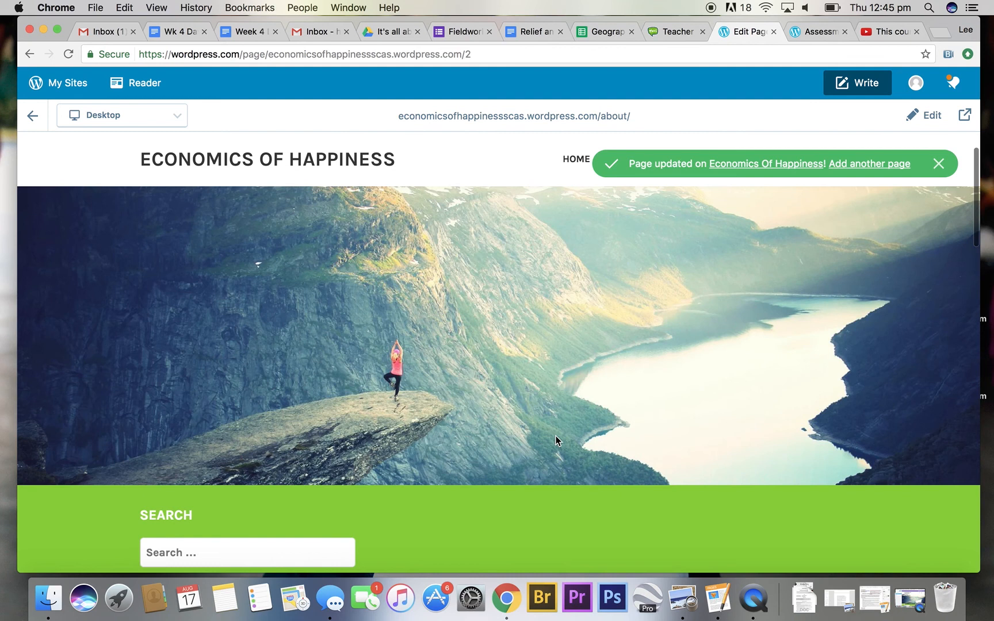
pyautogui.scroll(-3)
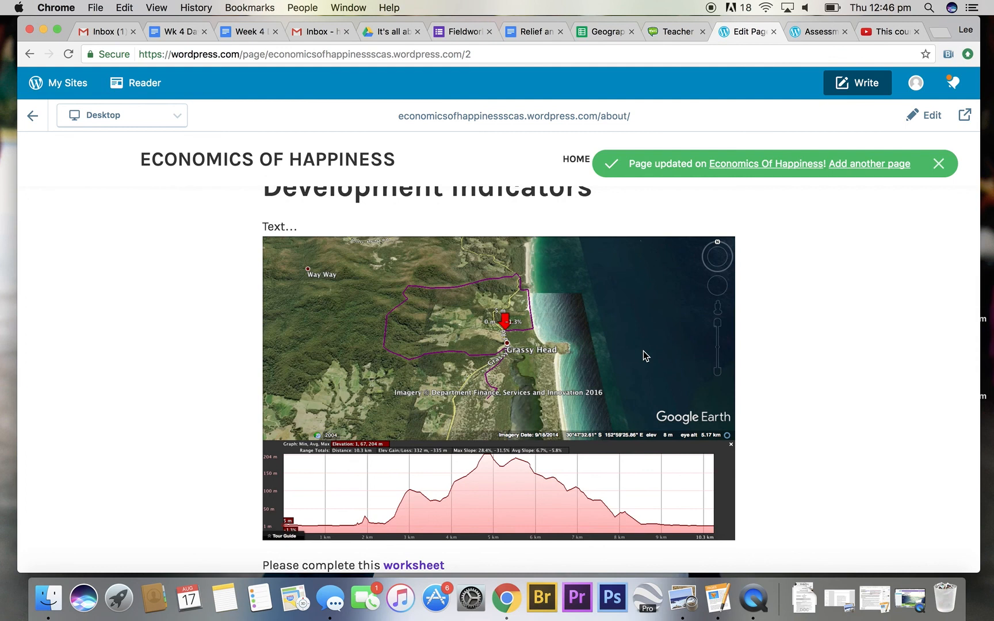